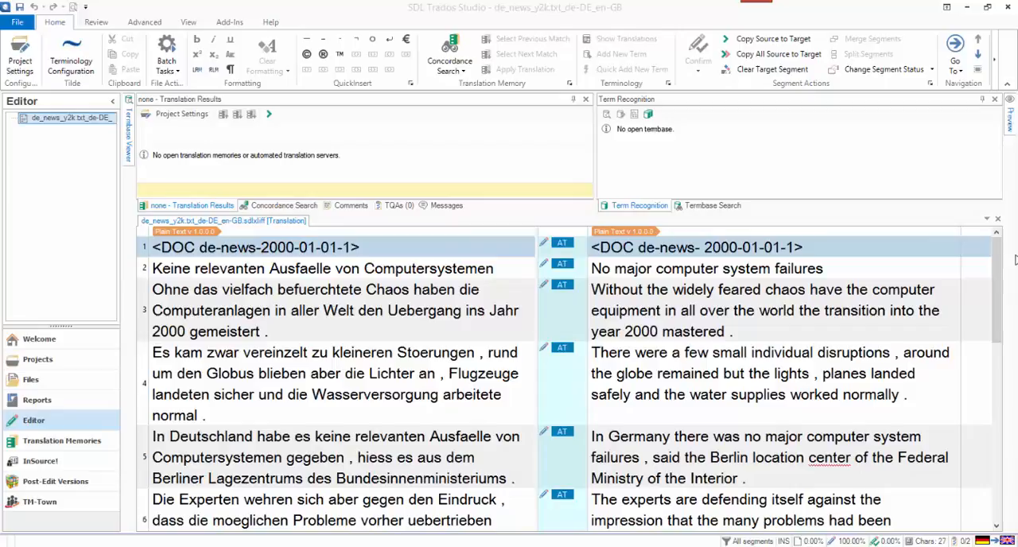
# Show the Projects list containing the de_news_y2k.txt_de-DE_en-GB project.
pyautogui.scroll(-3)
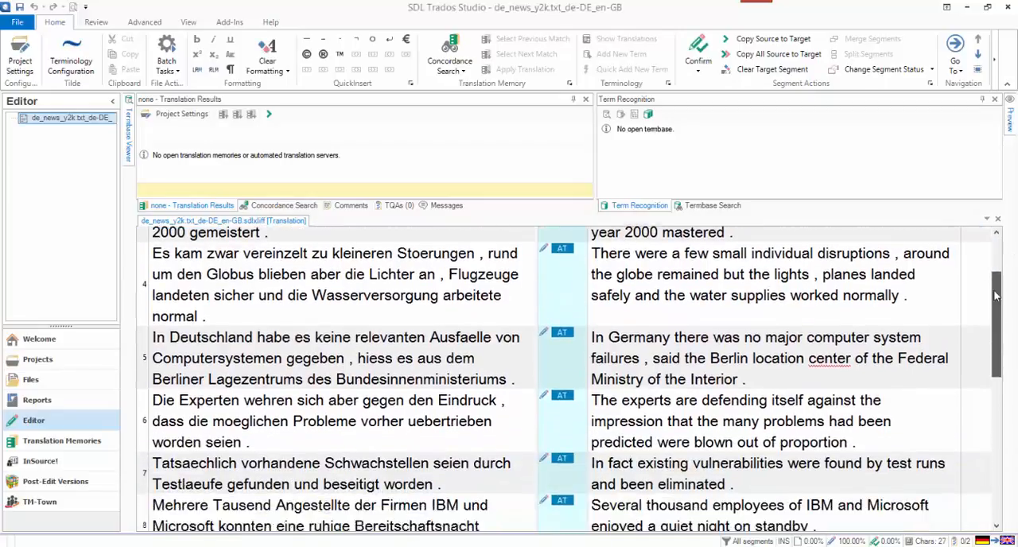
pyautogui.scroll(-3)
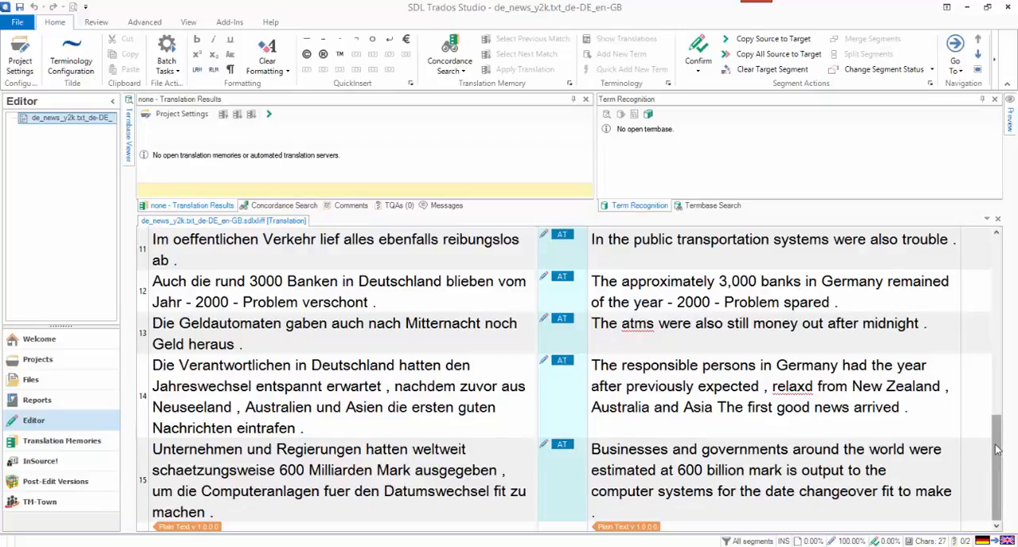
pyautogui.scroll(3)
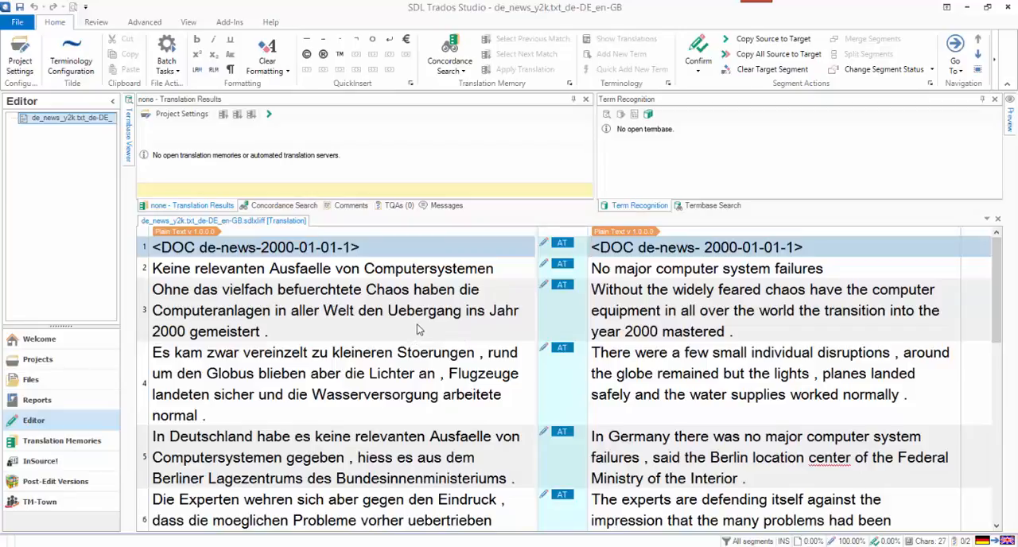
pyautogui.moveTo(414, 343)
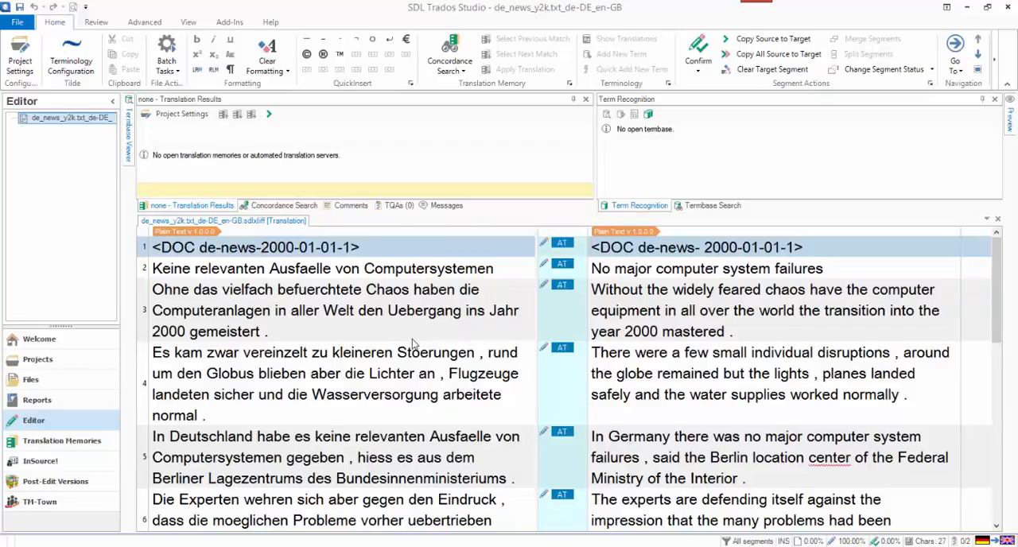
pyautogui.moveTo(424, 336)
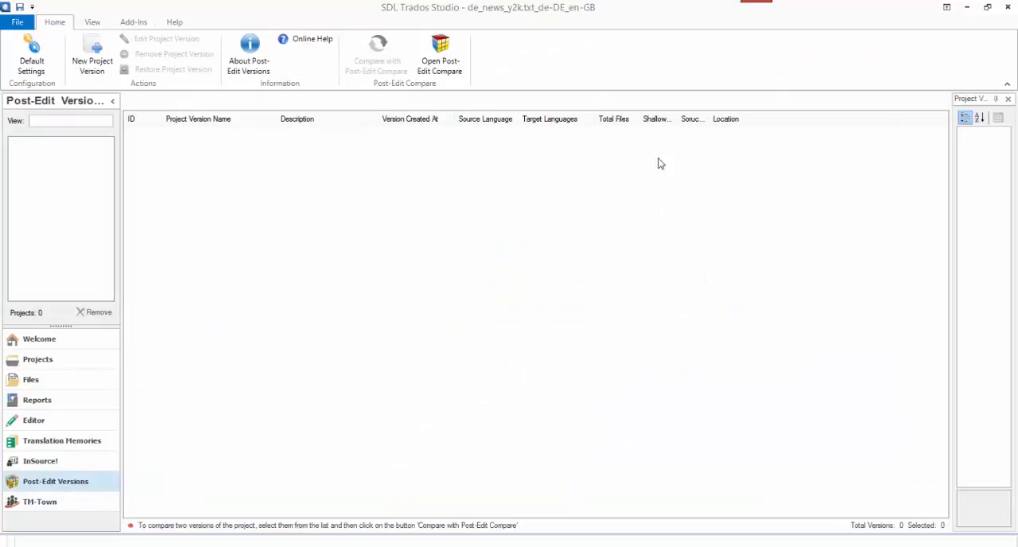
pyautogui.moveTo(447, 374)
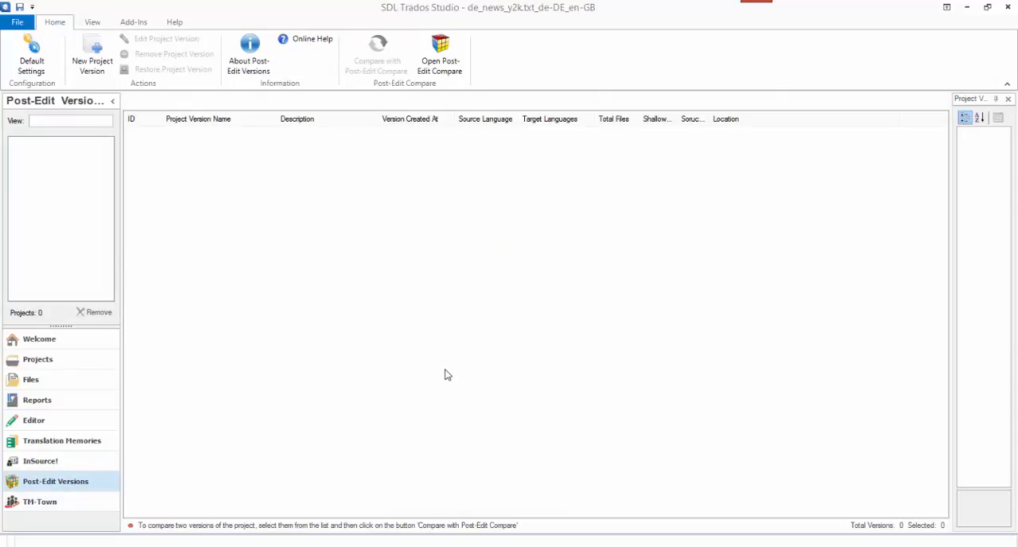
pyautogui.moveTo(34, 400)
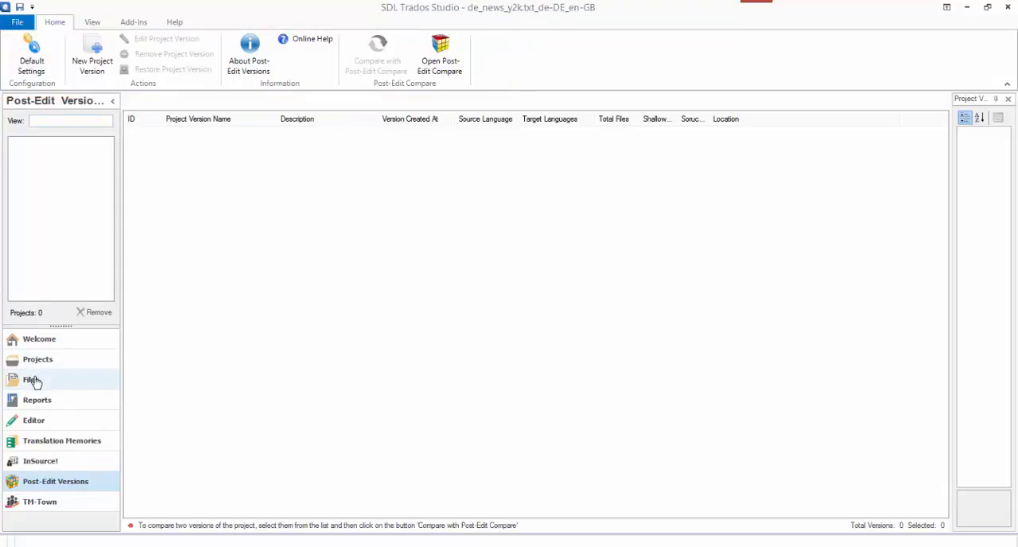
pyautogui.click(37, 359)
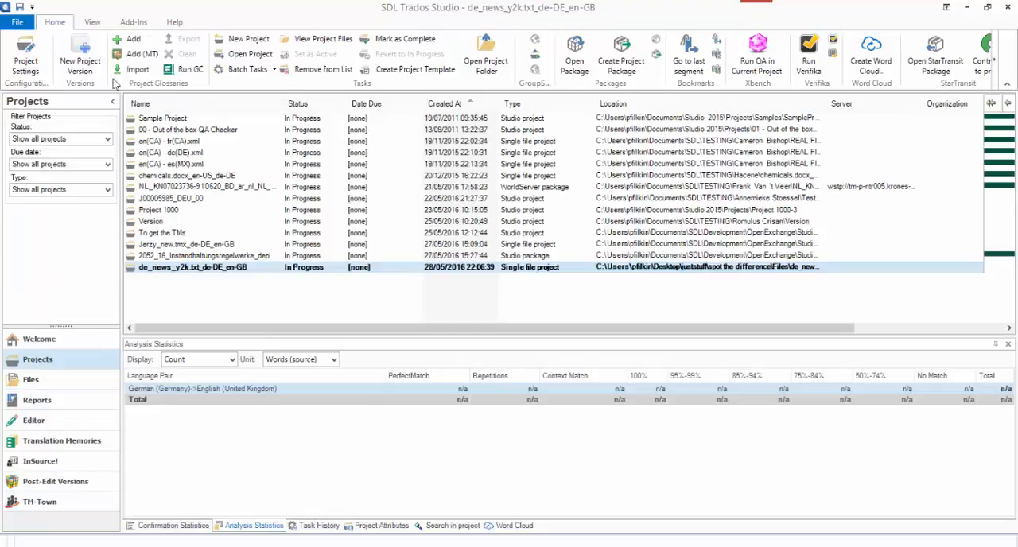
pyautogui.moveTo(80, 56)
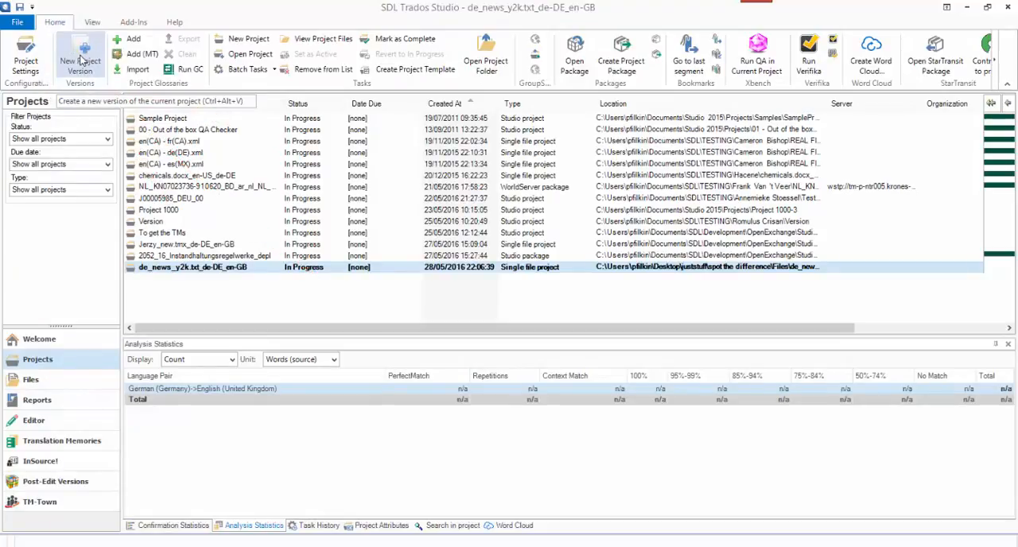
pyautogui.moveTo(229, 271)
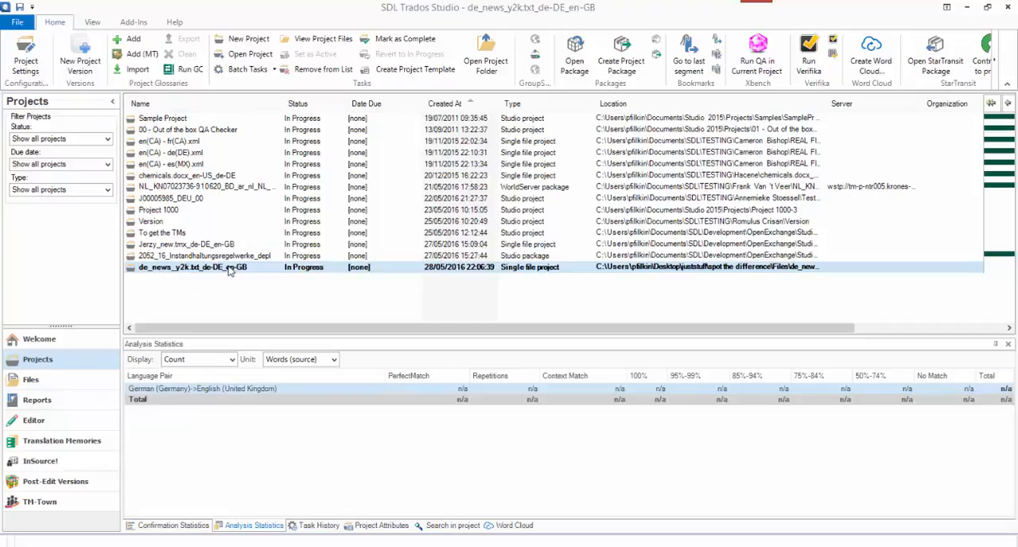
pyautogui.moveTo(80, 60)
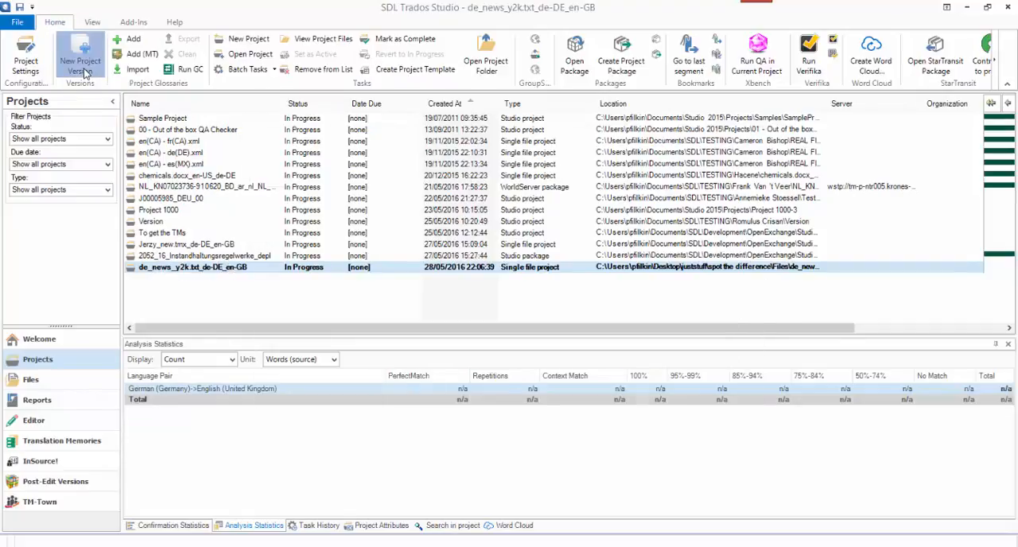
# Create a shallow-copy project version described as 'Machine Translated'.
pyautogui.click(80, 59)
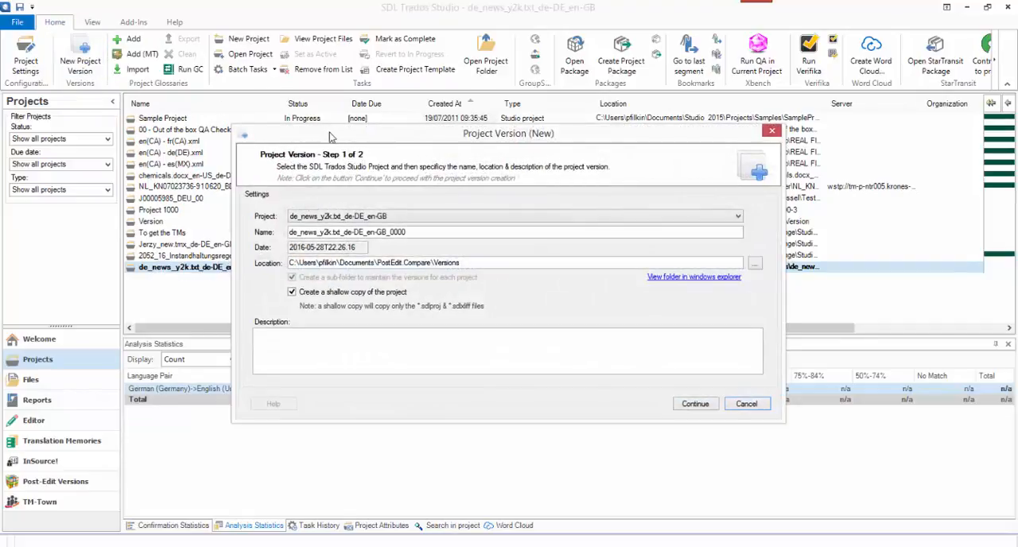
pyautogui.moveTo(508, 132); pyautogui.dragTo(474, 116)
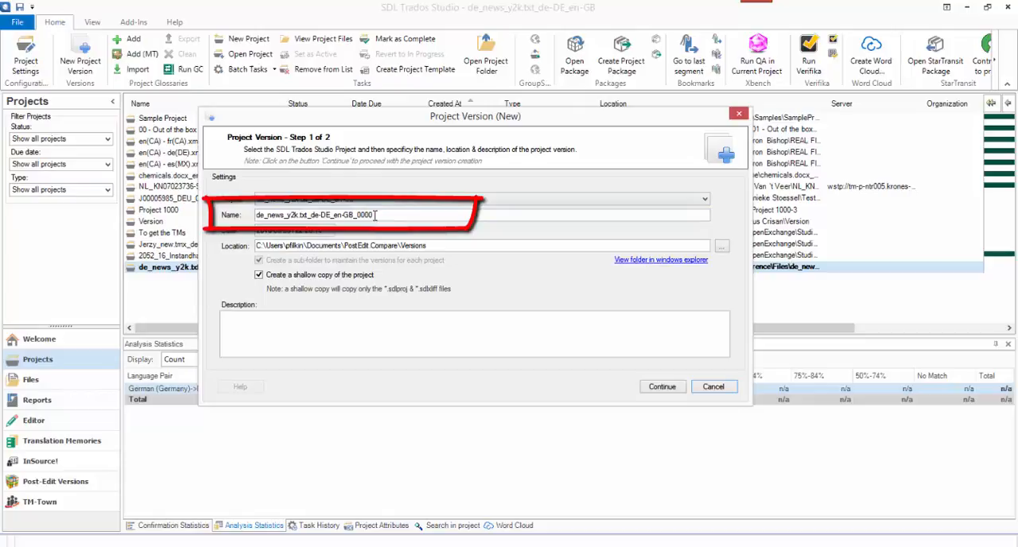
pyautogui.doubleClick(356, 214)
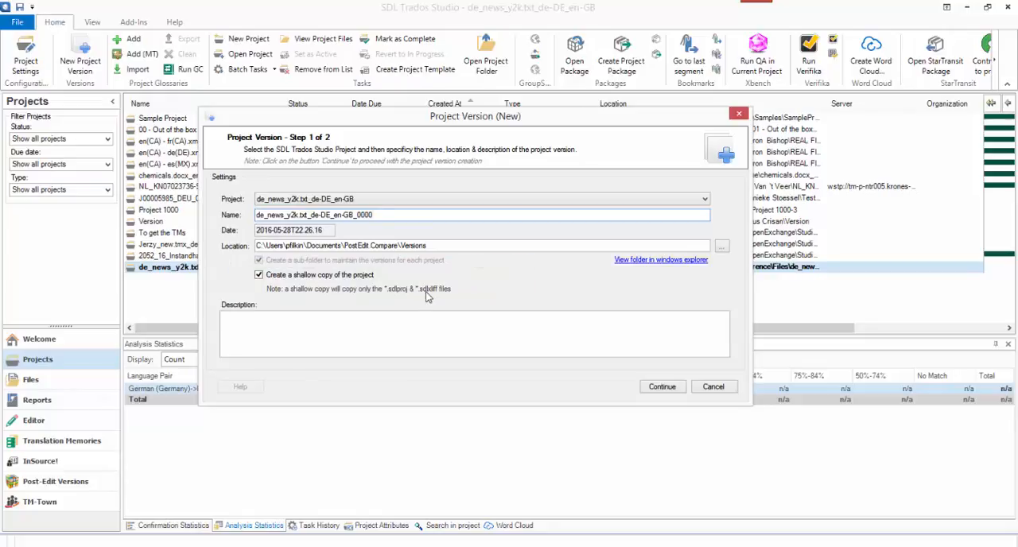
pyautogui.moveTo(438, 301)
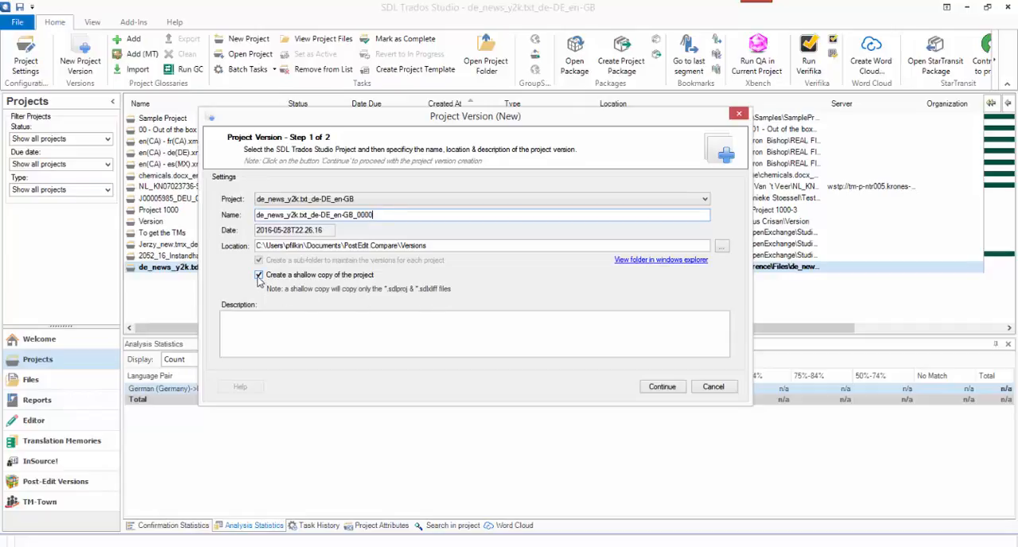
pyautogui.click(259, 274)
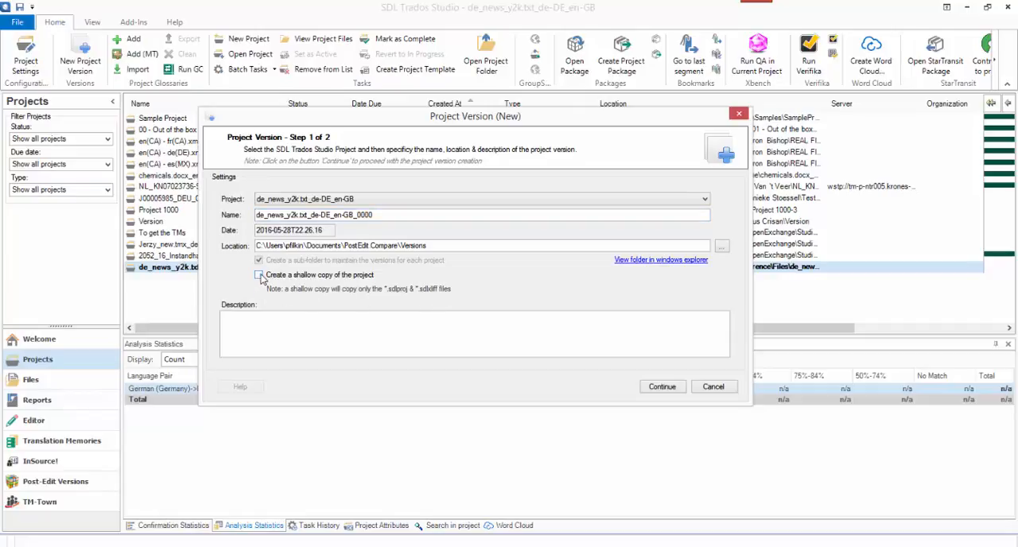
pyautogui.click(259, 275)
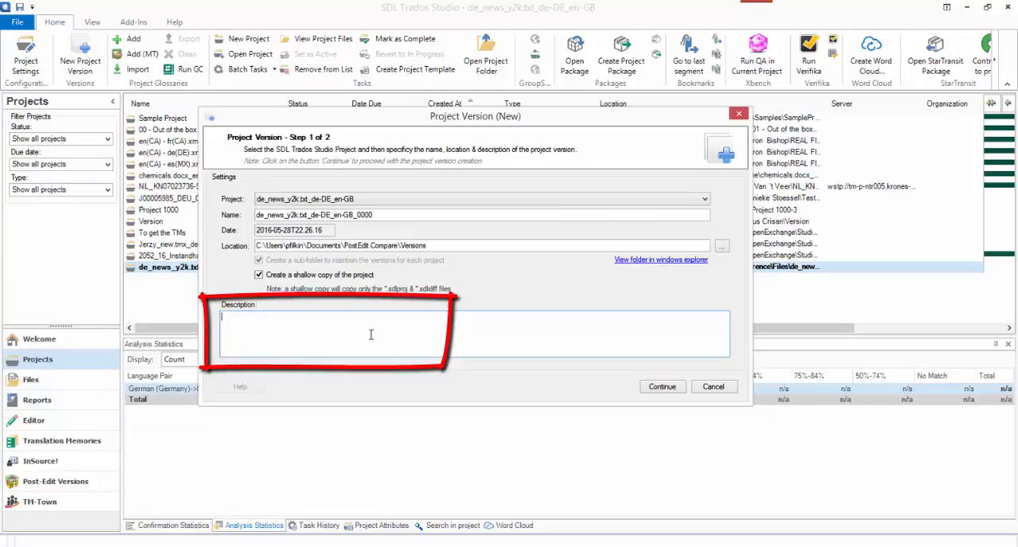
pyautogui.write('Mace')
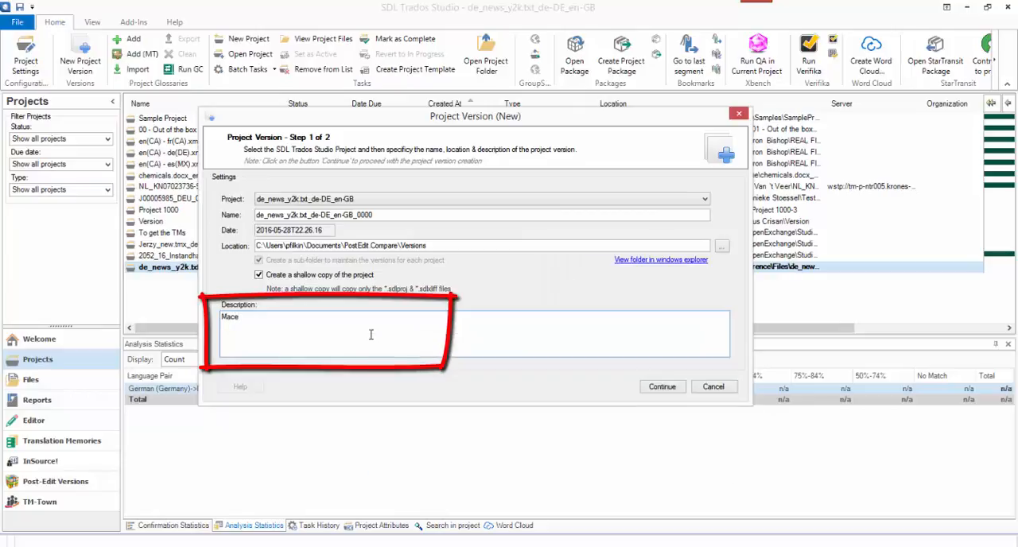
pyautogui.write('Machine')
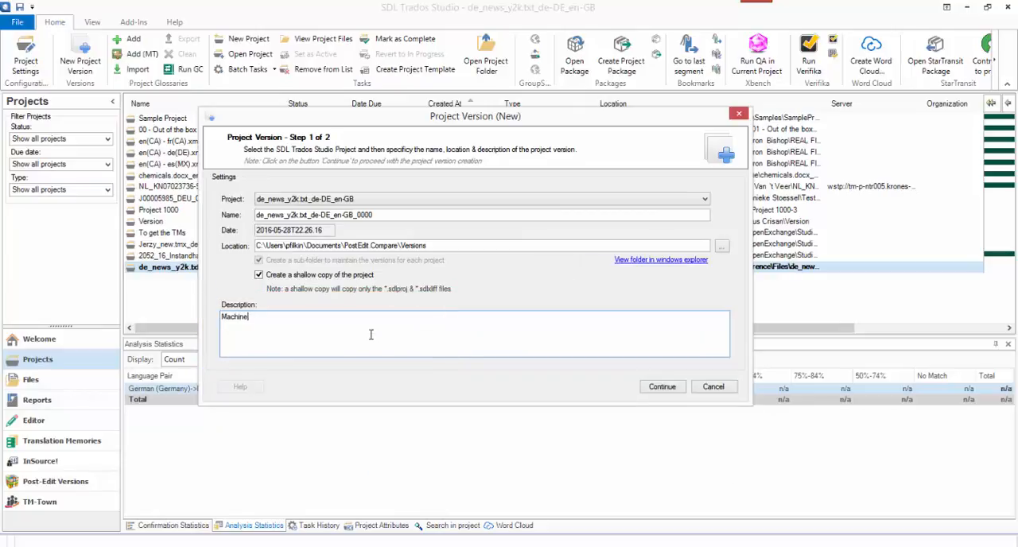
pyautogui.write('Translated')
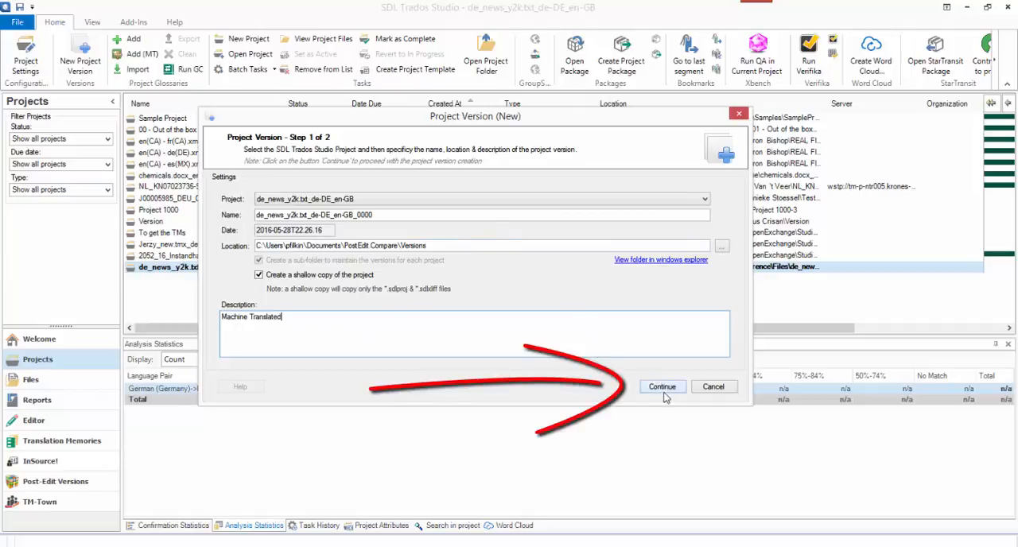
pyautogui.click(662, 386)
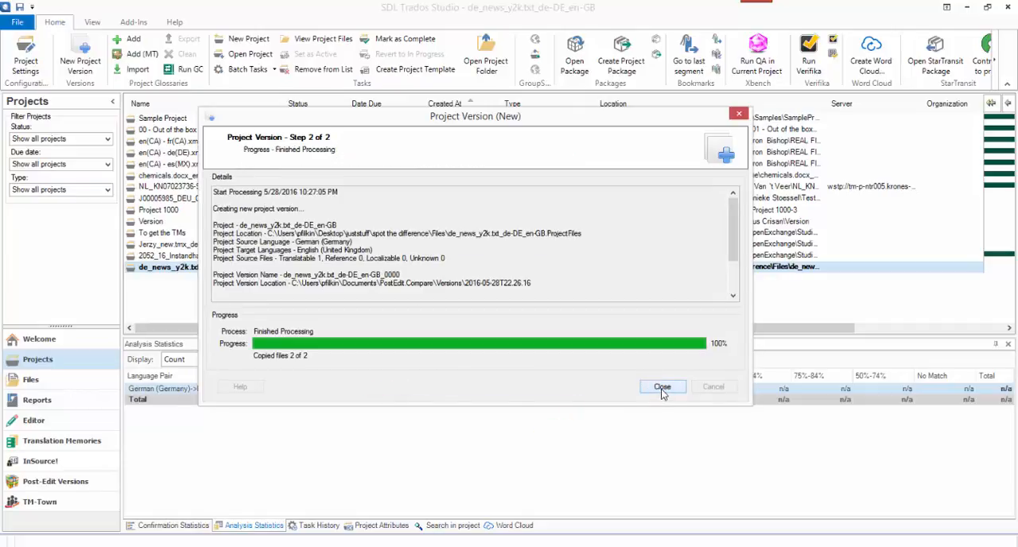
# Close the finished version-creation wizard to return to the projects list.
pyautogui.click(661, 386)
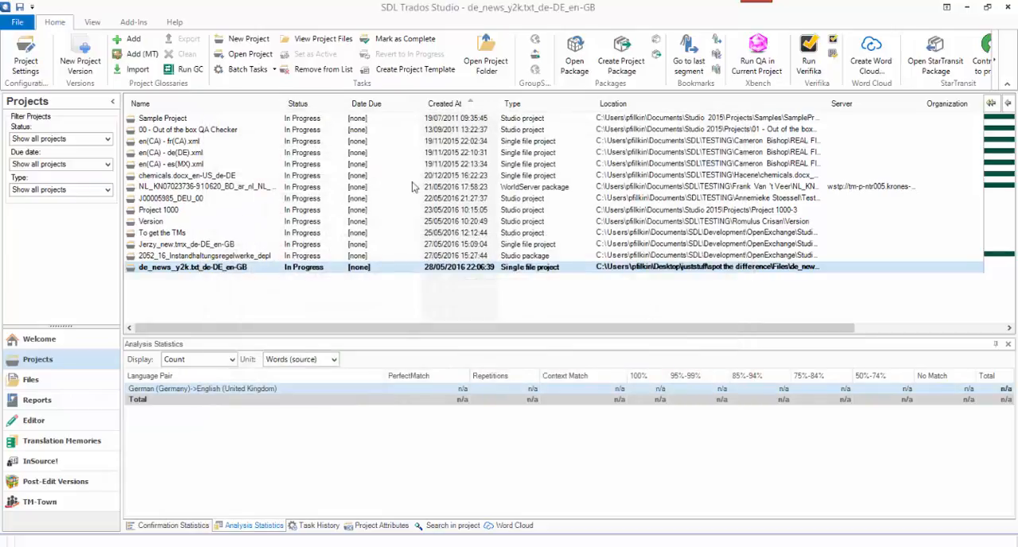
pyautogui.moveTo(319, 263)
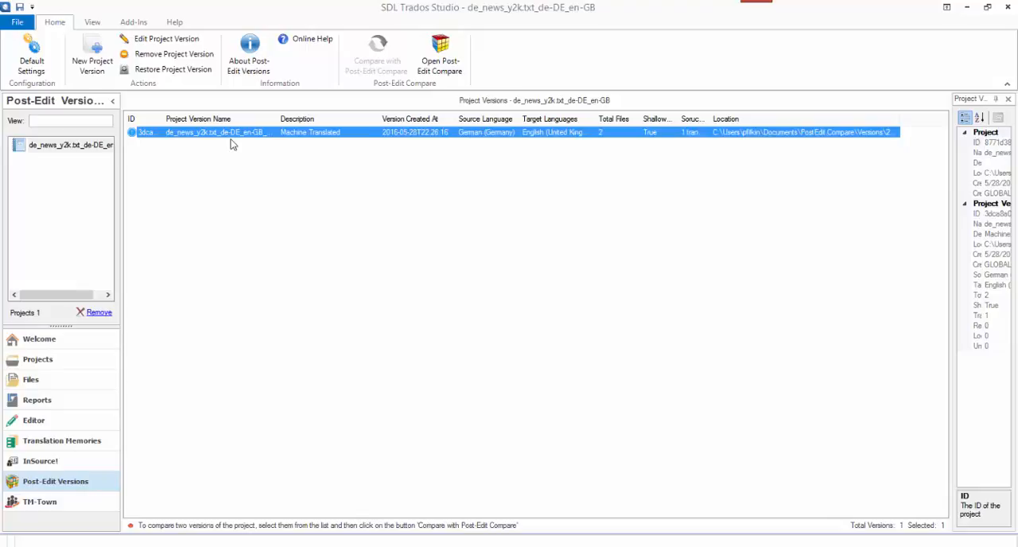
pyautogui.moveTo(33, 419)
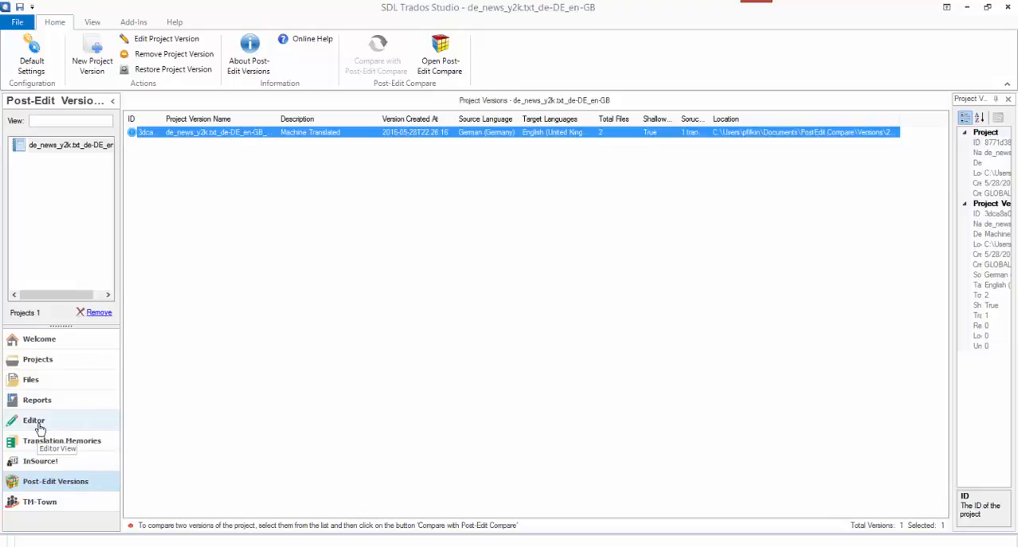
pyautogui.click(33, 420)
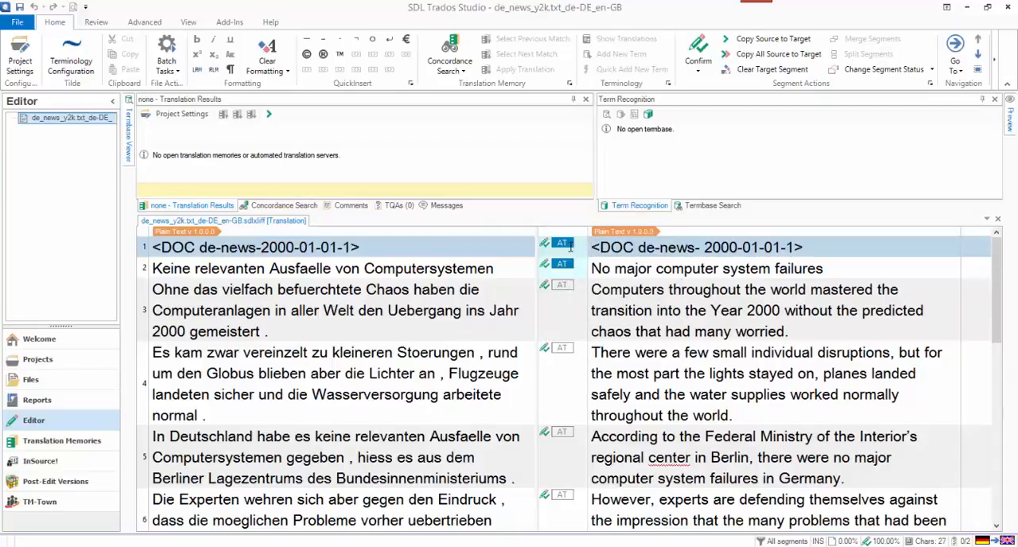
pyautogui.scroll(-3)
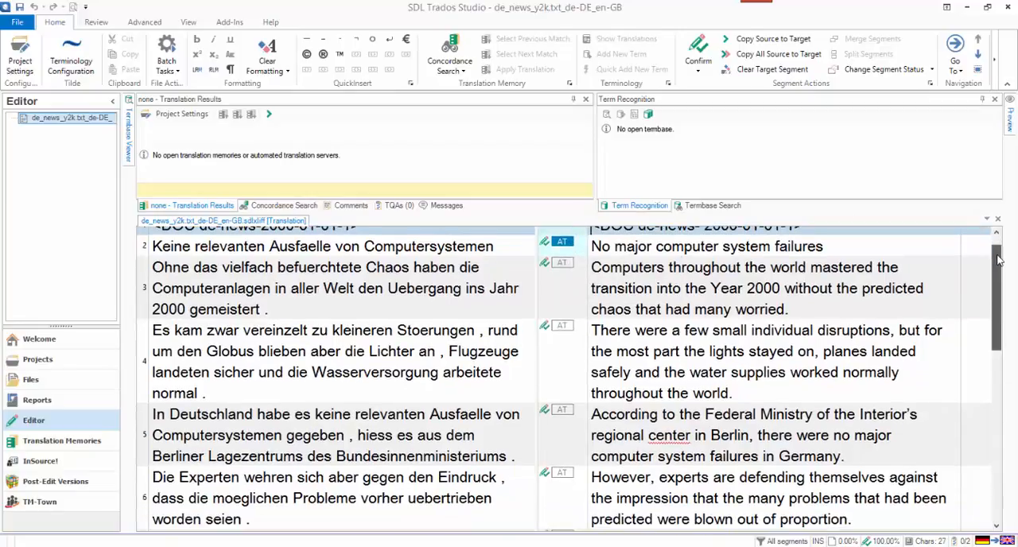
pyautogui.scroll(-3)
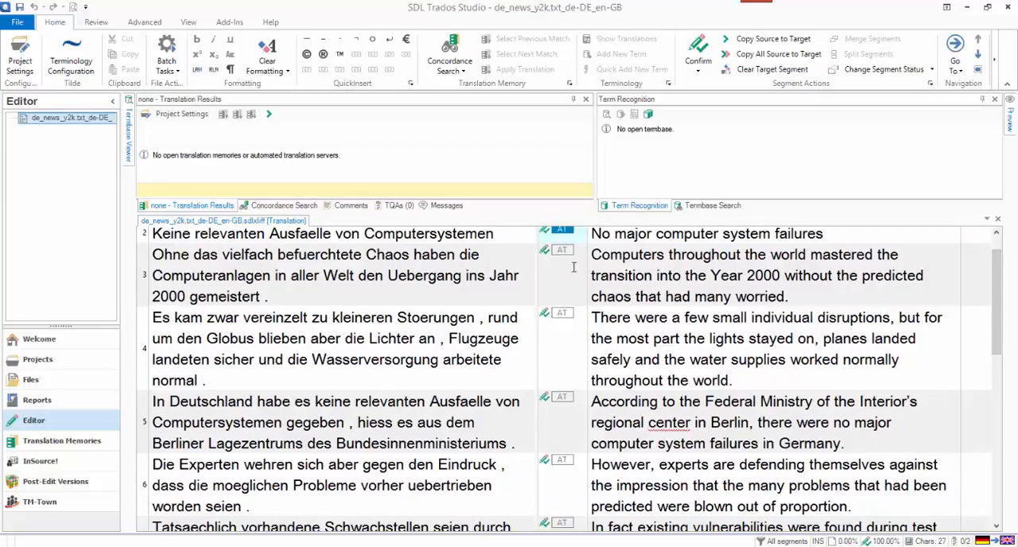
pyautogui.scroll(-3)
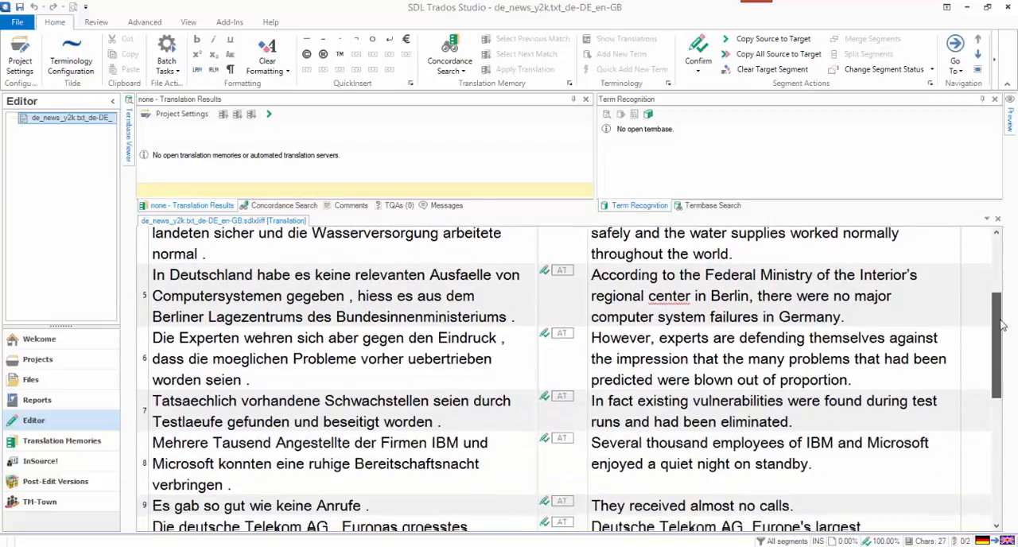
pyautogui.scroll(-3)
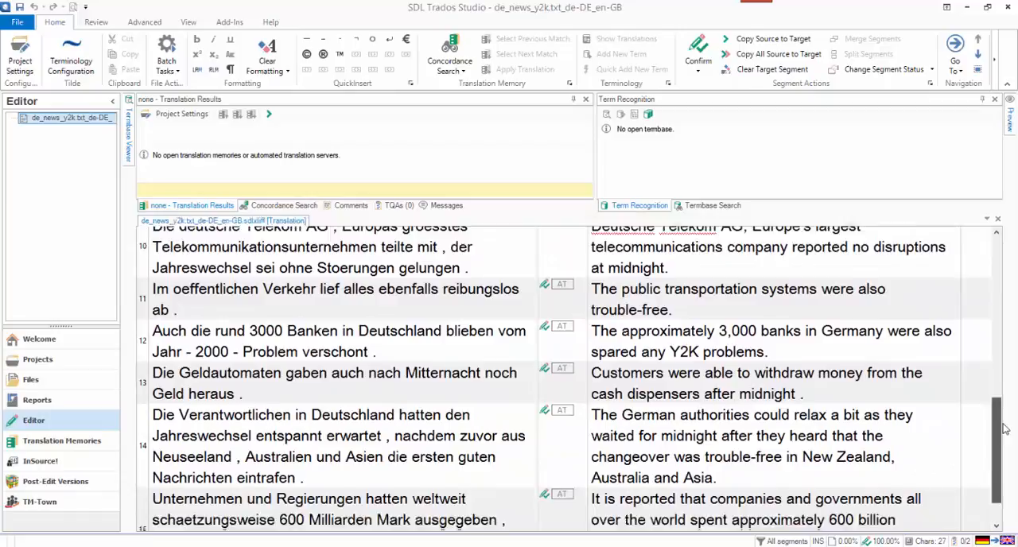
pyautogui.scroll(-3)
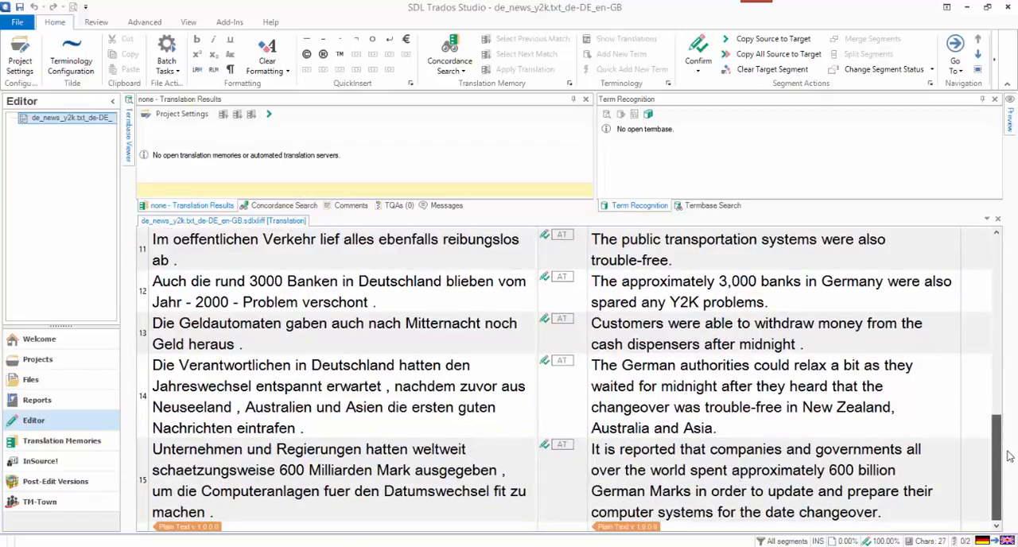
pyautogui.scroll(3)
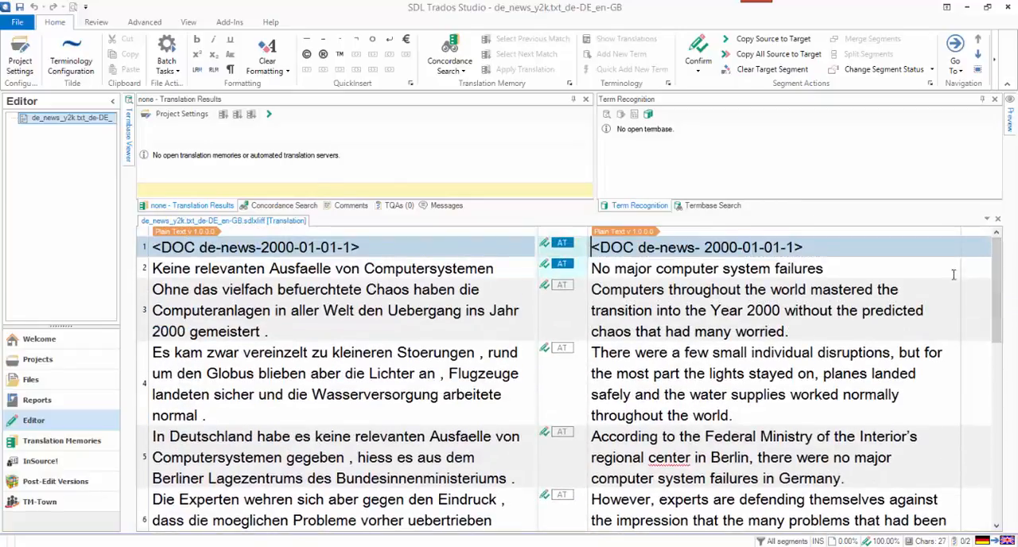
pyautogui.moveTo(798, 326)
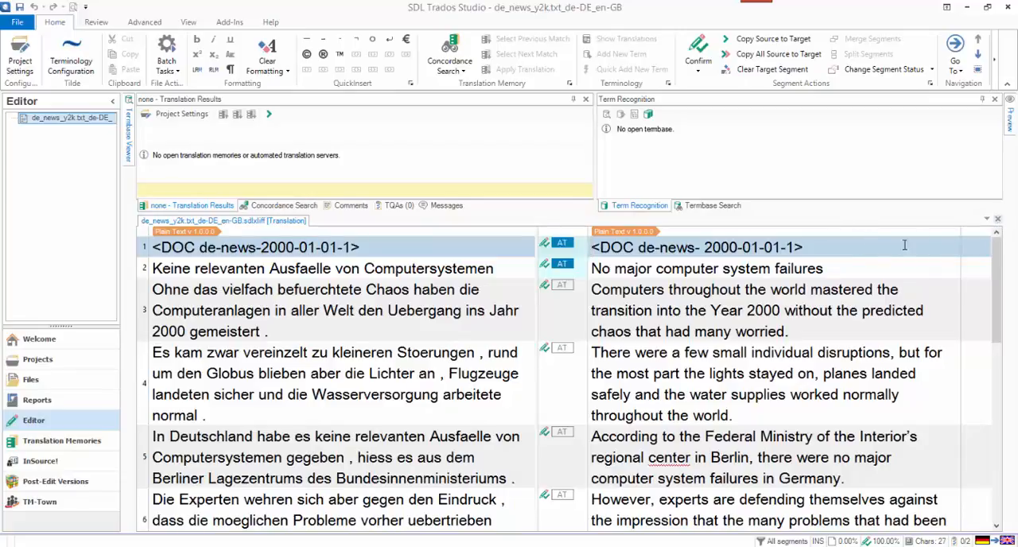
# Create project version de_news_y2k.txt_de-DE_en-GB_0001 described as 'Post-edited'.
pyautogui.click(37, 359)
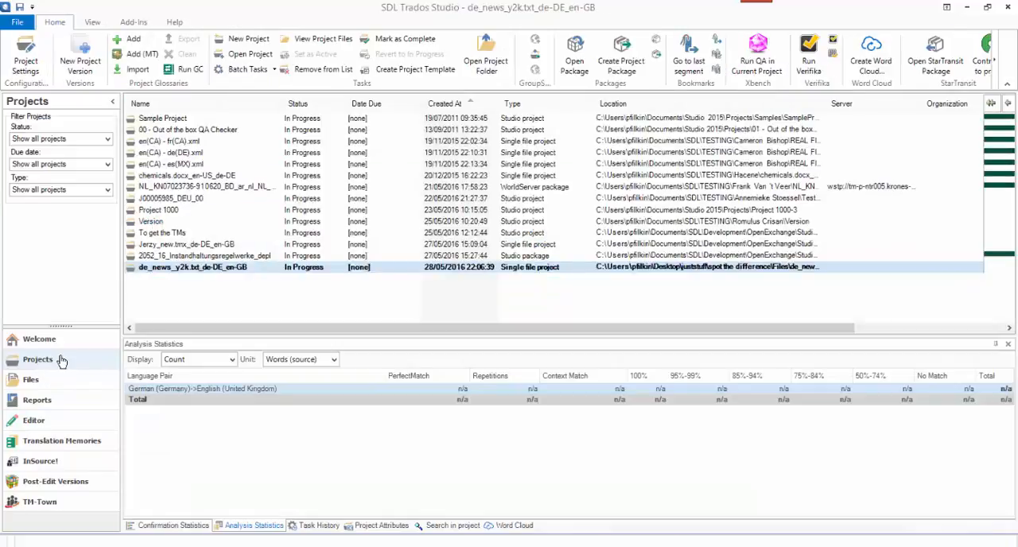
pyautogui.click(80, 56)
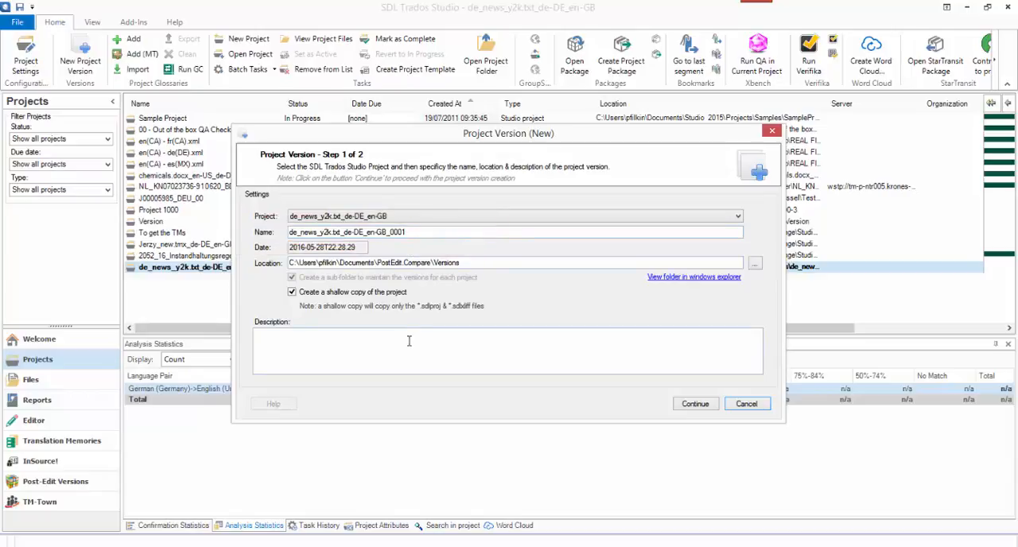
pyautogui.write('Post')
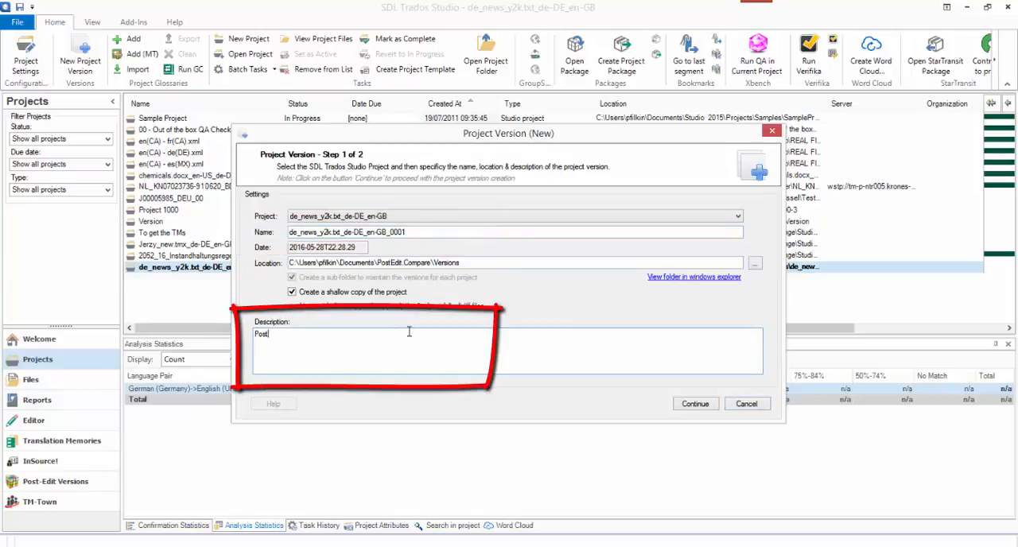
pyautogui.write('-edited')
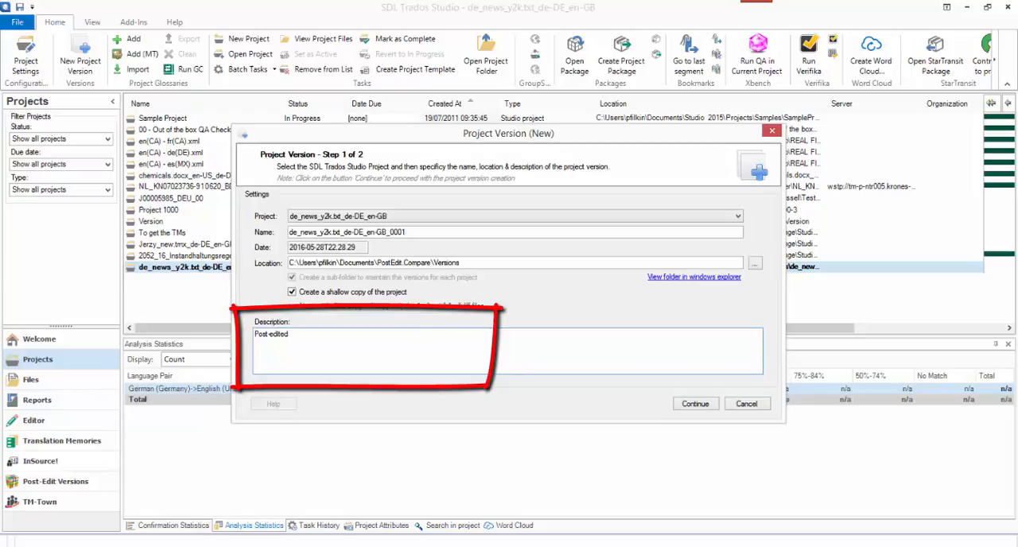
pyautogui.click(694, 403)
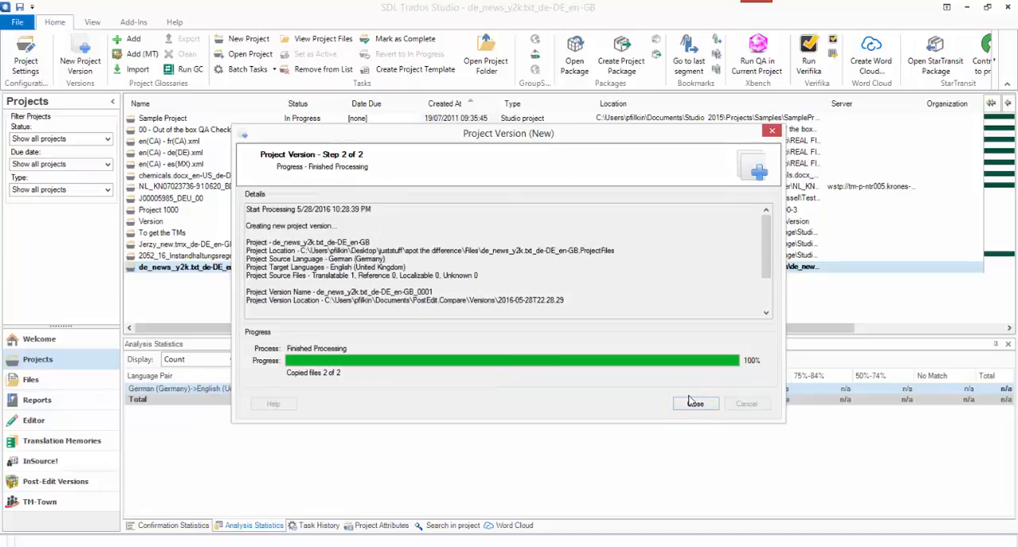
pyautogui.click(695, 403)
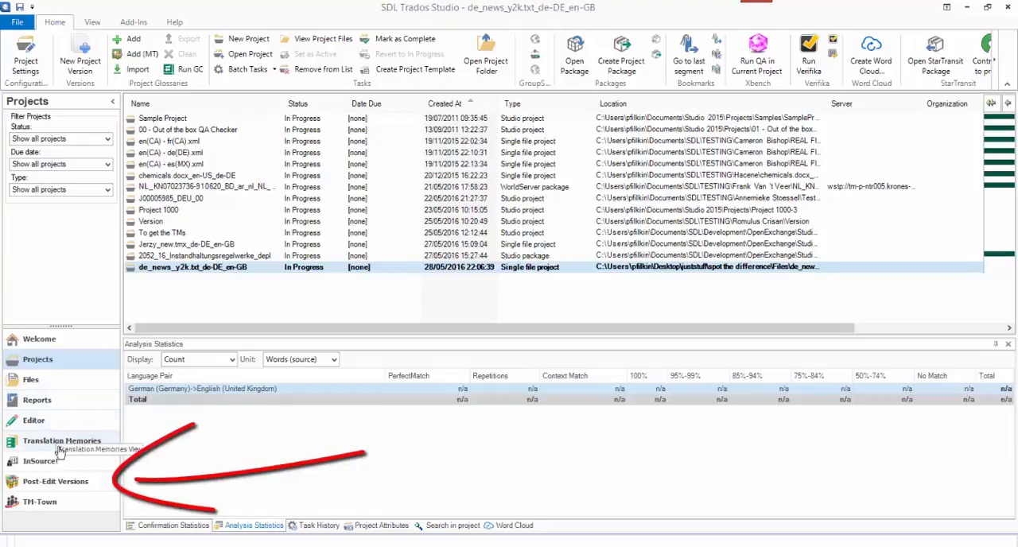
# Select both the Machine Translated and Post-edited rows in Post-Edit Versions.
pyautogui.click(55, 481)
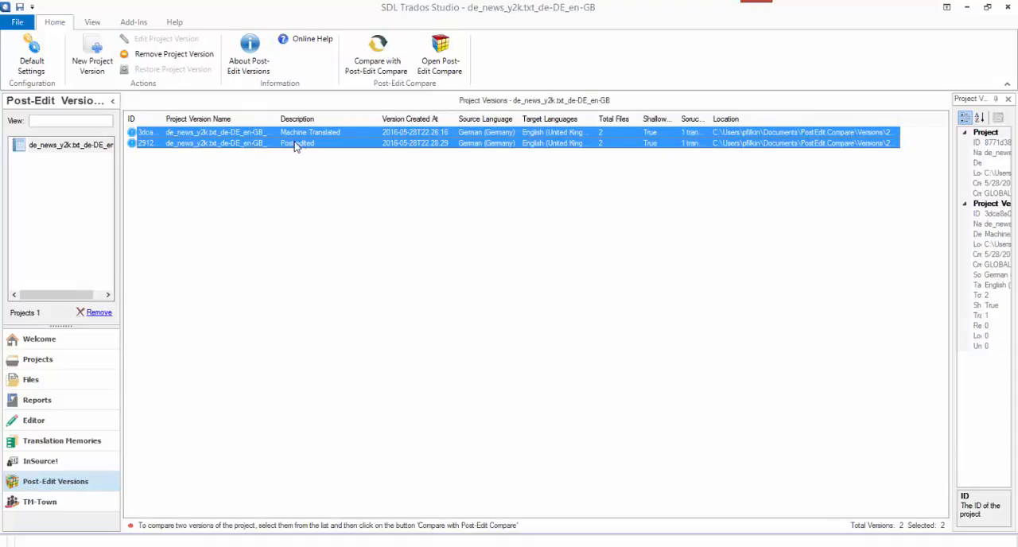
pyautogui.moveTo(376, 55)
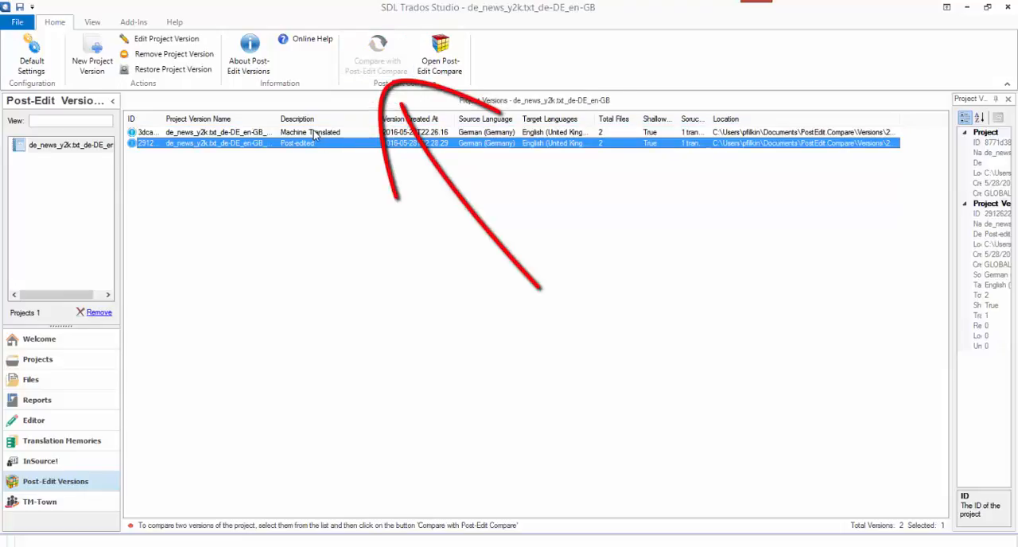
pyautogui.click(310, 132)
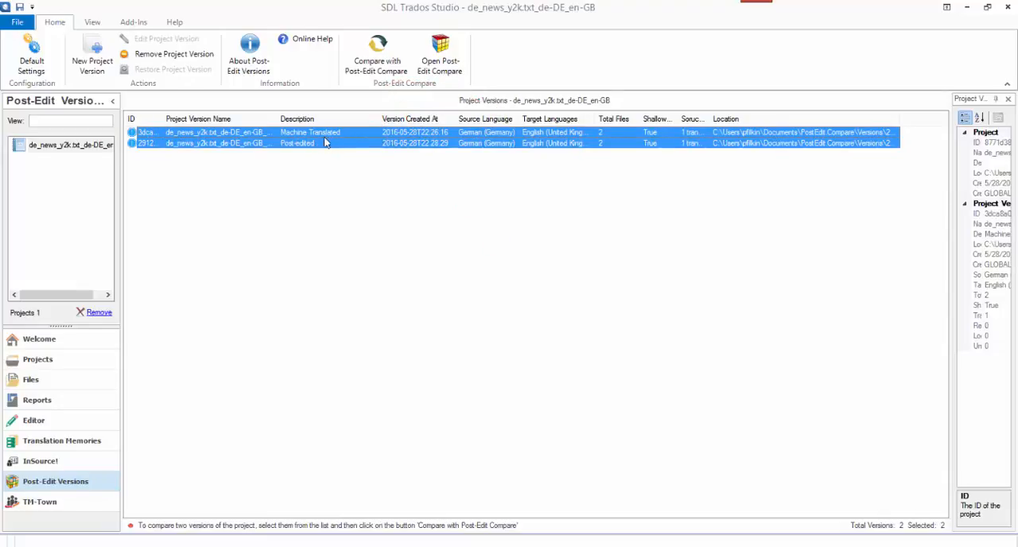
pyautogui.moveTo(376, 61)
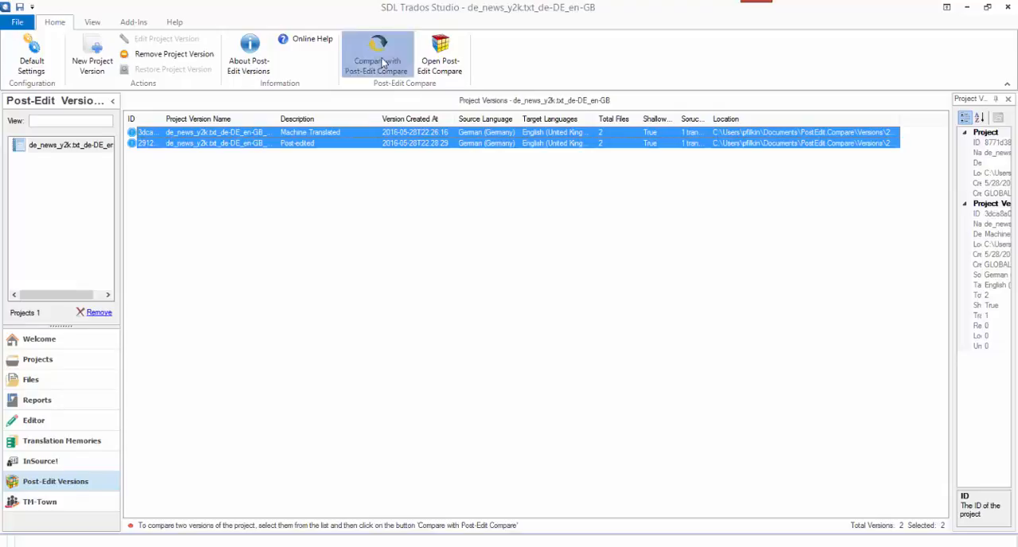
# Compare the two versions in Post-Edit Compare and select the differing 13 KB/17 KB file pair.
pyautogui.click(377, 55)
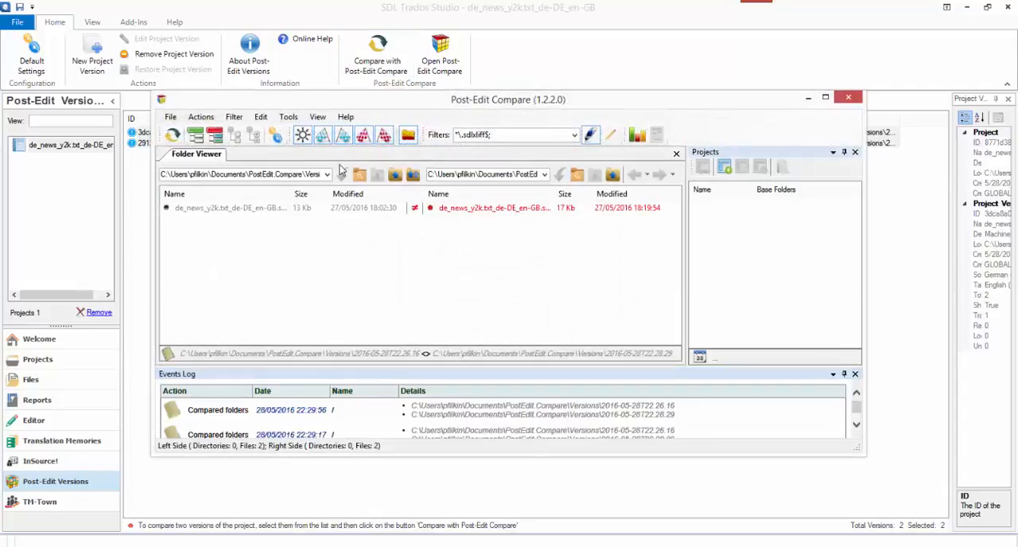
pyautogui.moveTo(507, 99); pyautogui.dragTo(477, 104)
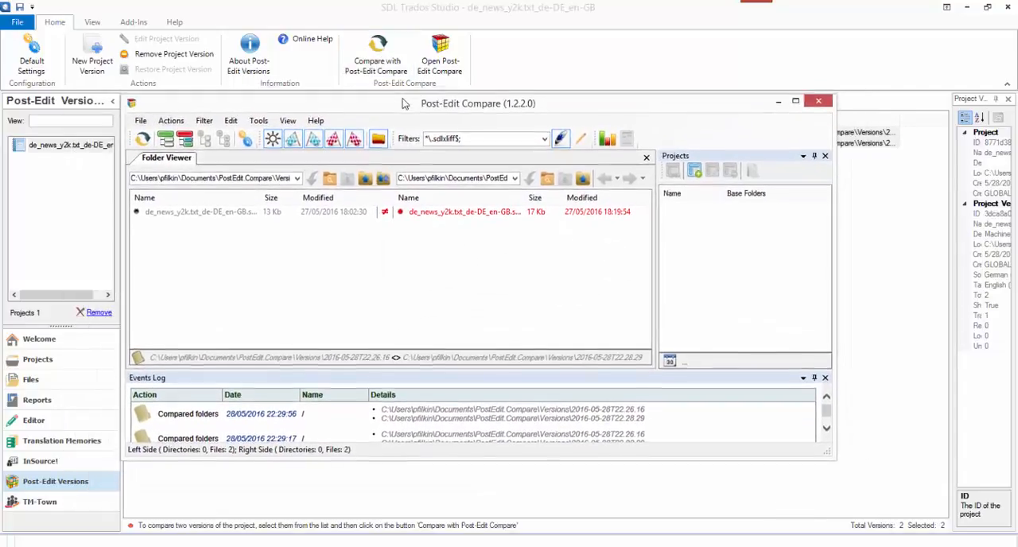
pyautogui.moveTo(477, 103); pyautogui.dragTo(480, 94)
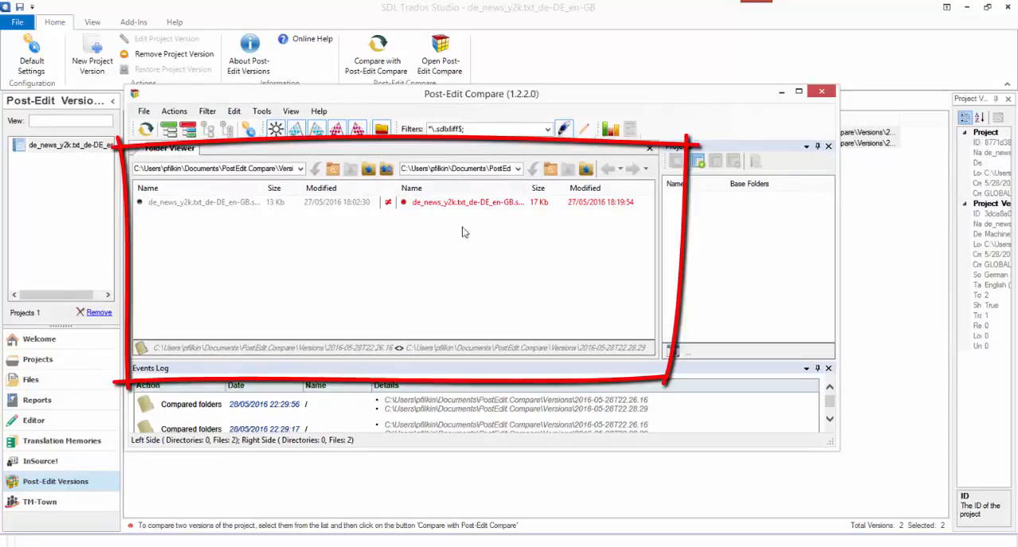
pyautogui.moveTo(389, 239)
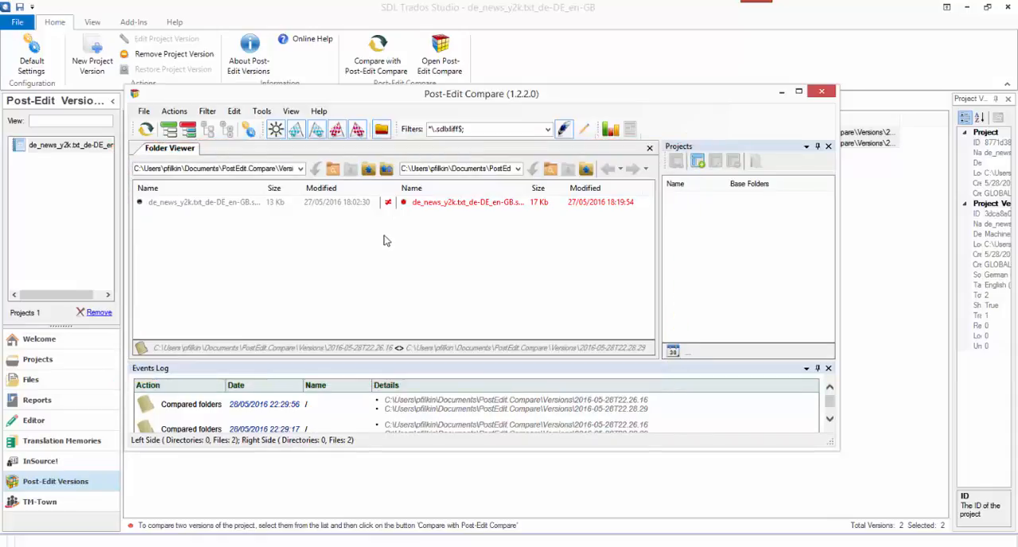
pyautogui.moveTo(402, 218)
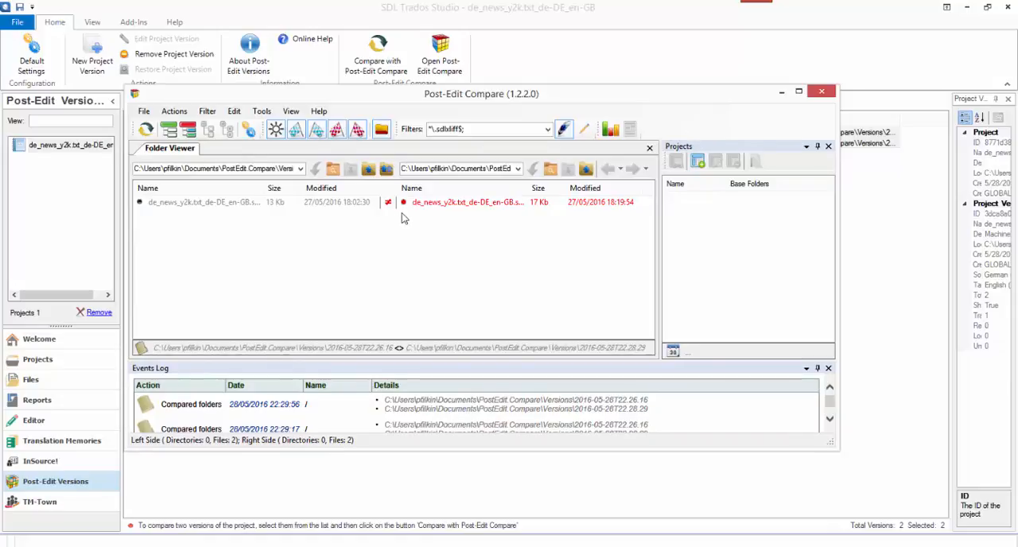
pyautogui.moveTo(354, 274)
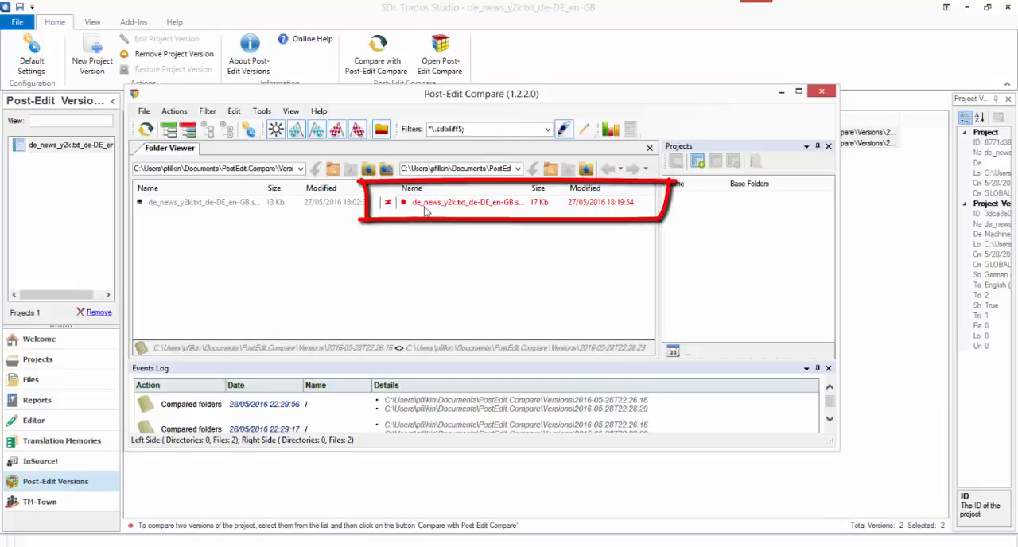
pyautogui.moveTo(454, 207)
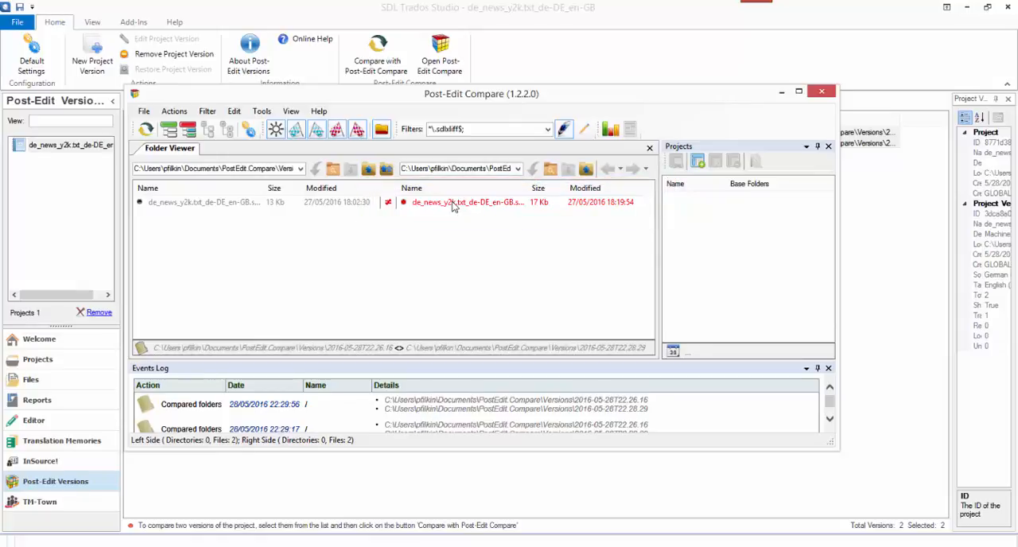
pyautogui.moveTo(447, 210)
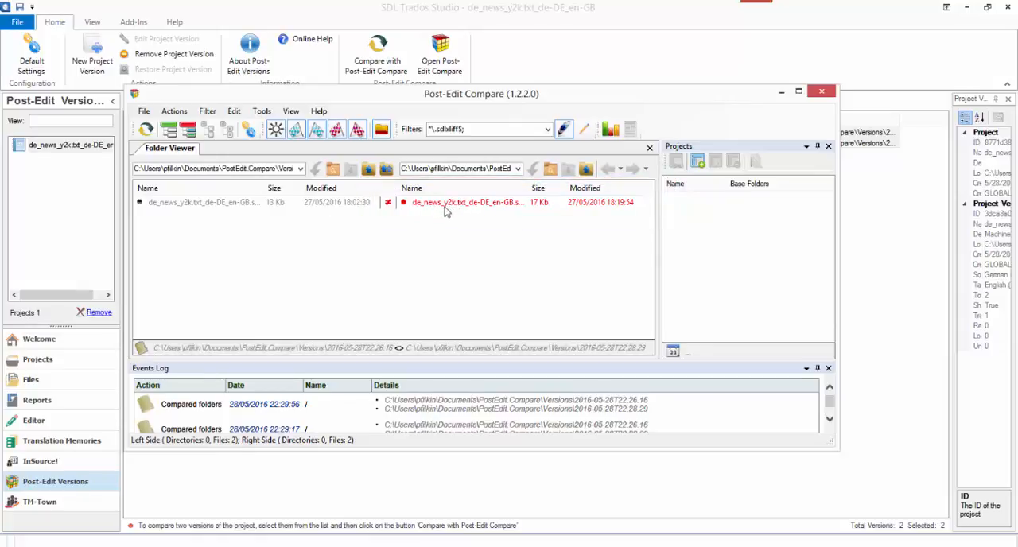
pyautogui.click(468, 202)
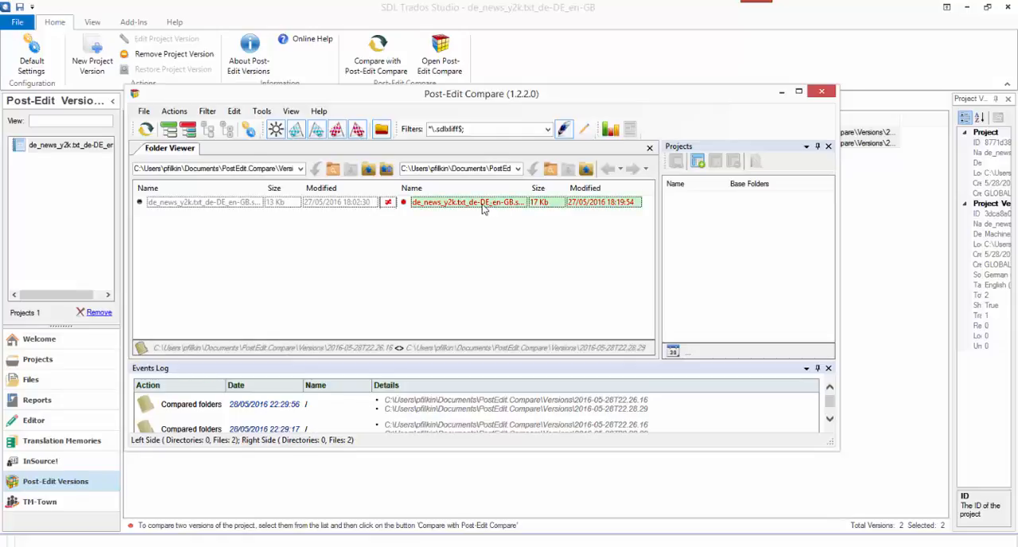
pyautogui.moveTo(470, 212)
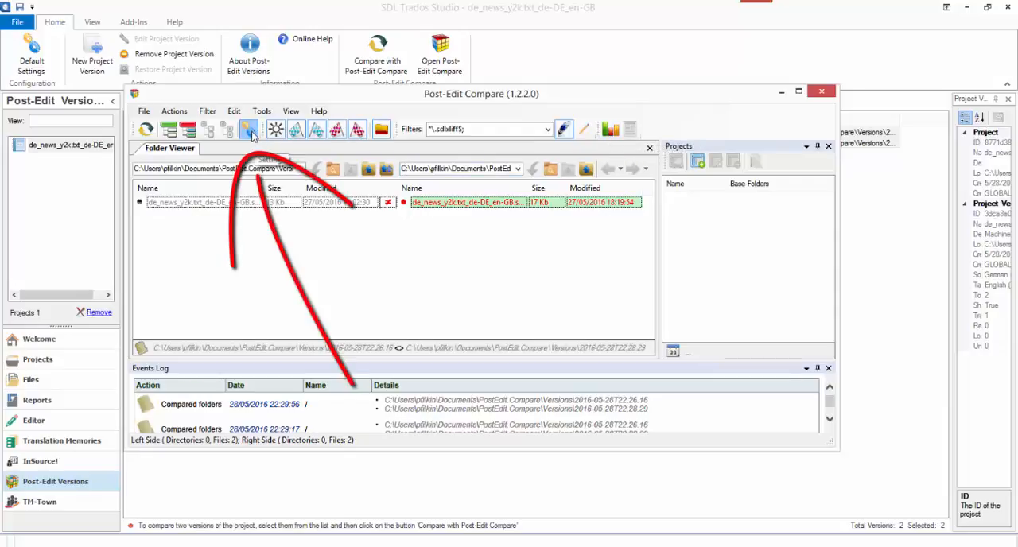
# Save the My pricing price group with 0.50 base price and band prices.
pyautogui.click(275, 129)
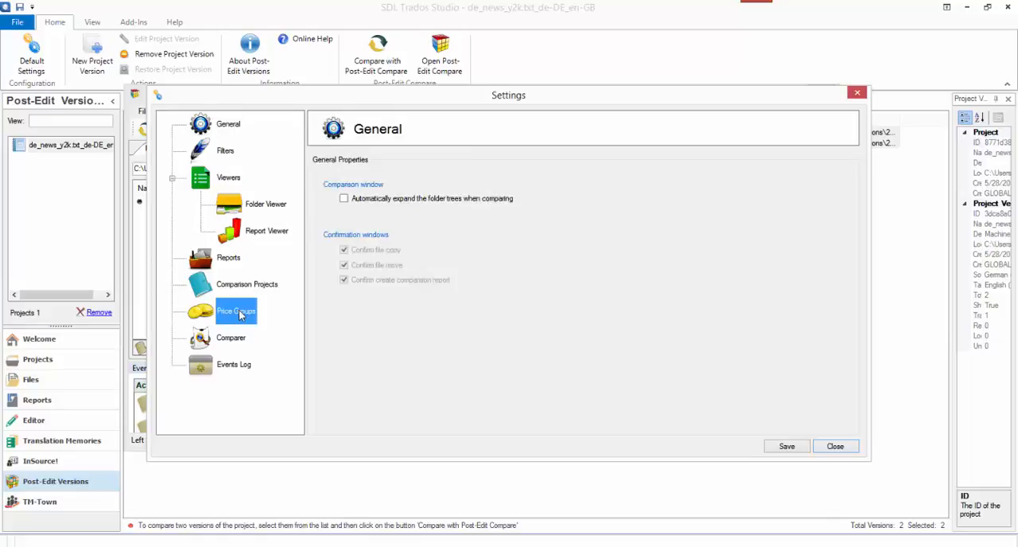
pyautogui.click(235, 311)
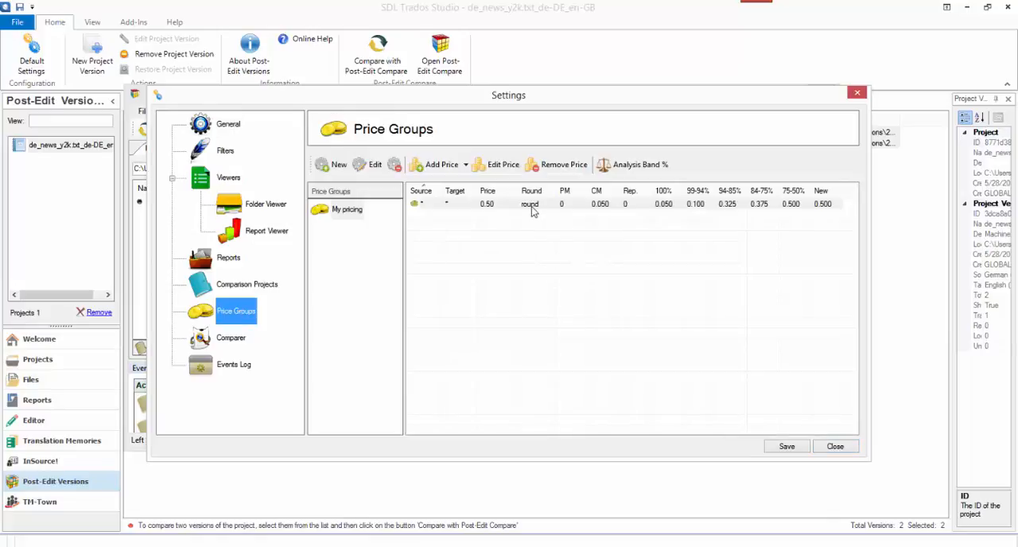
pyautogui.moveTo(509, 215)
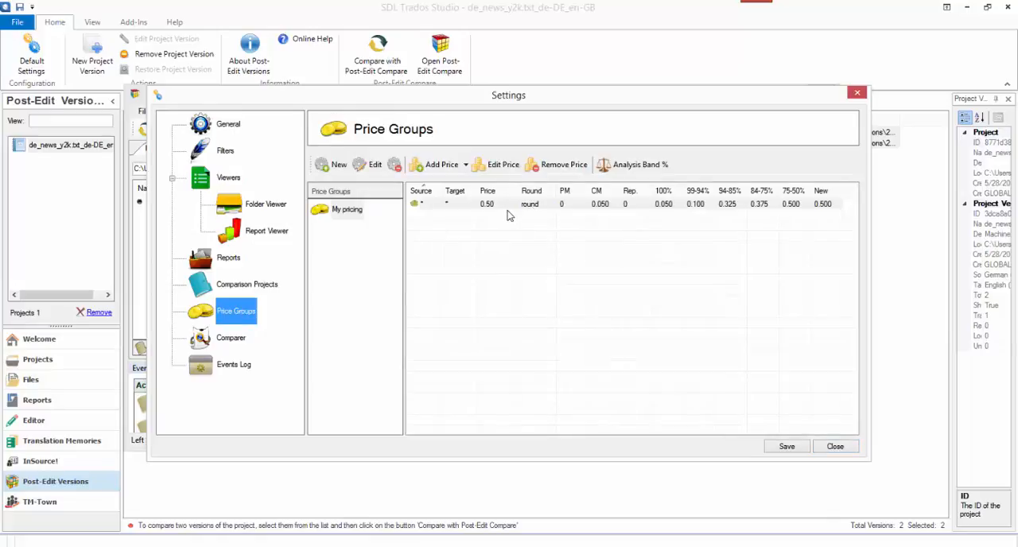
pyautogui.moveTo(539, 211)
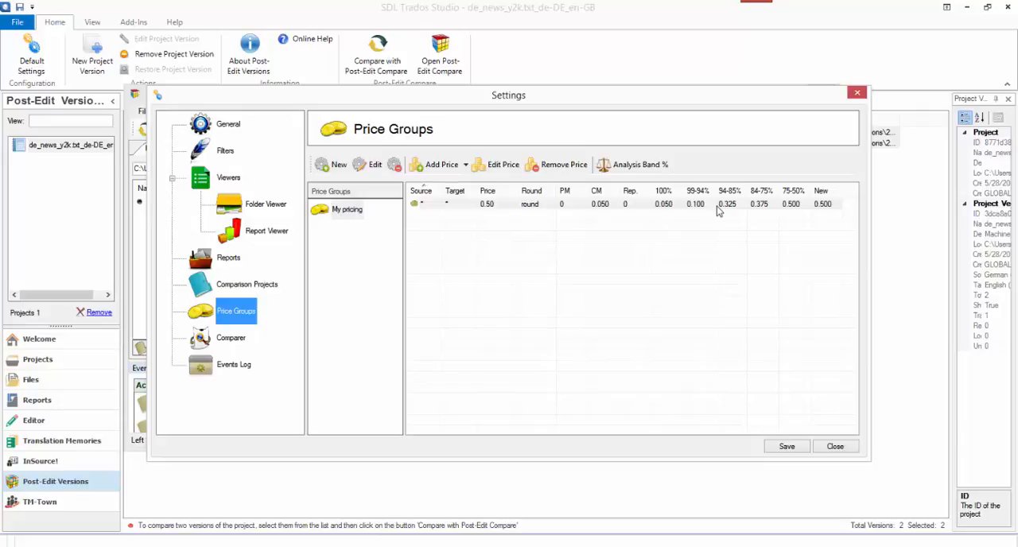
pyautogui.moveTo(612, 245)
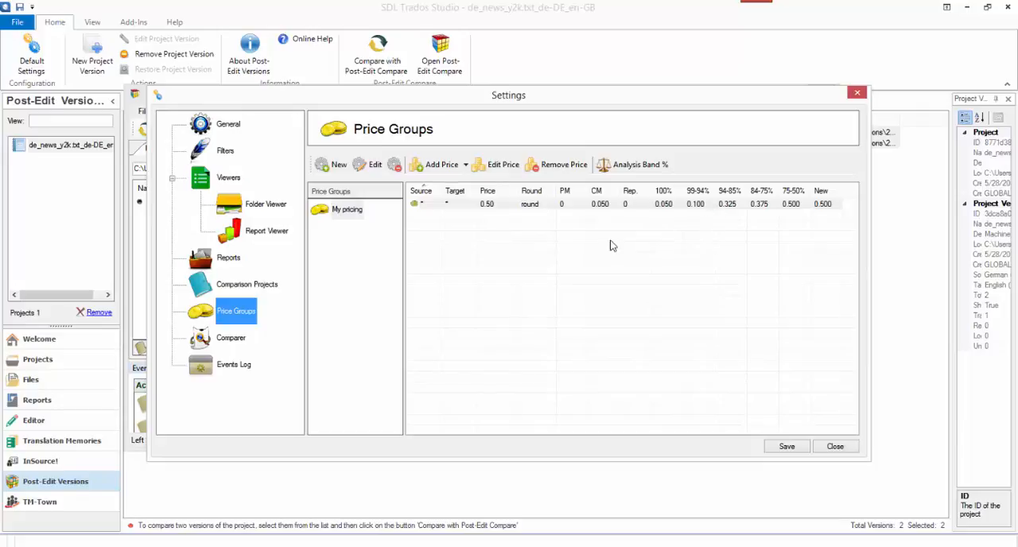
pyautogui.moveTo(508, 206)
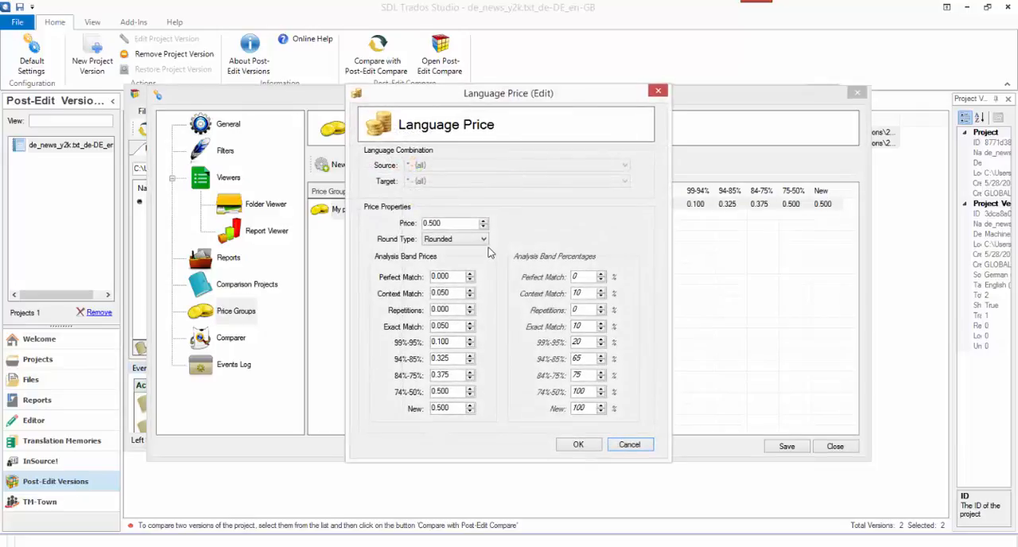
pyautogui.moveTo(451, 408)
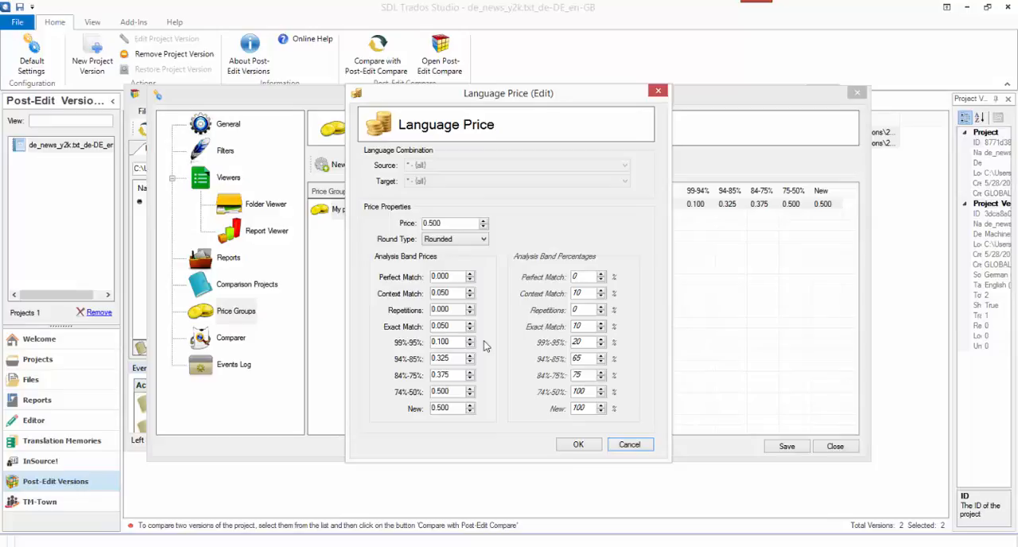
pyautogui.moveTo(446, 391)
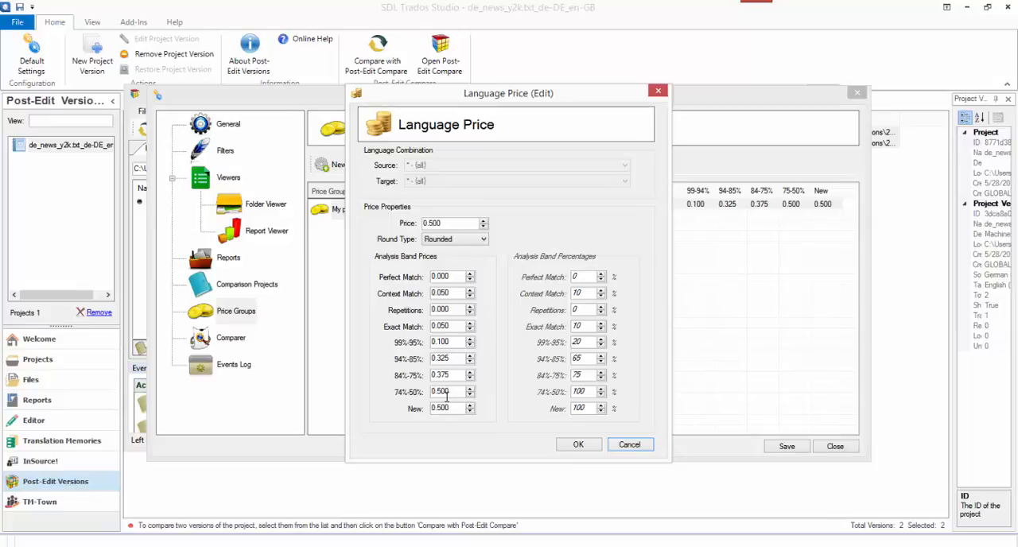
pyautogui.moveTo(489, 280)
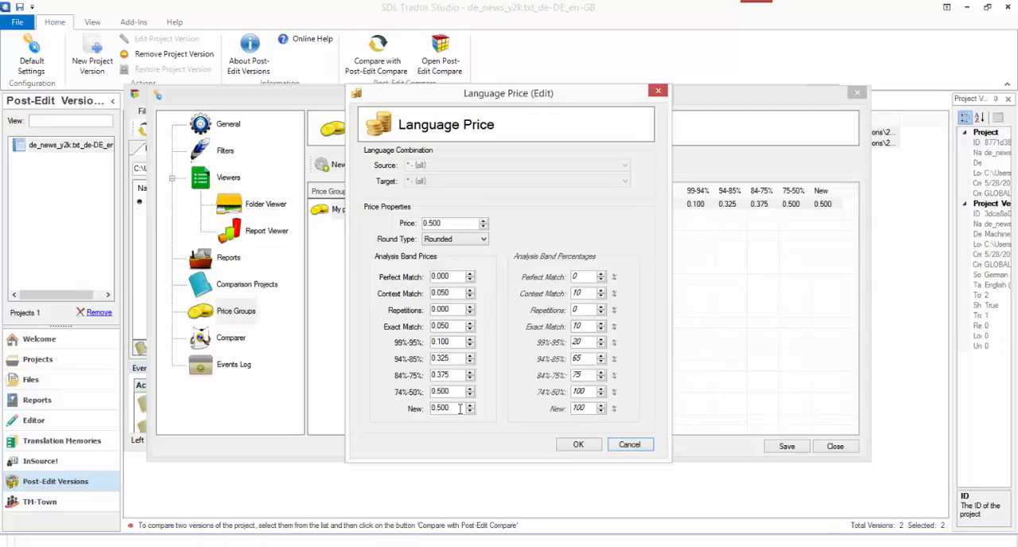
pyautogui.moveTo(458, 288)
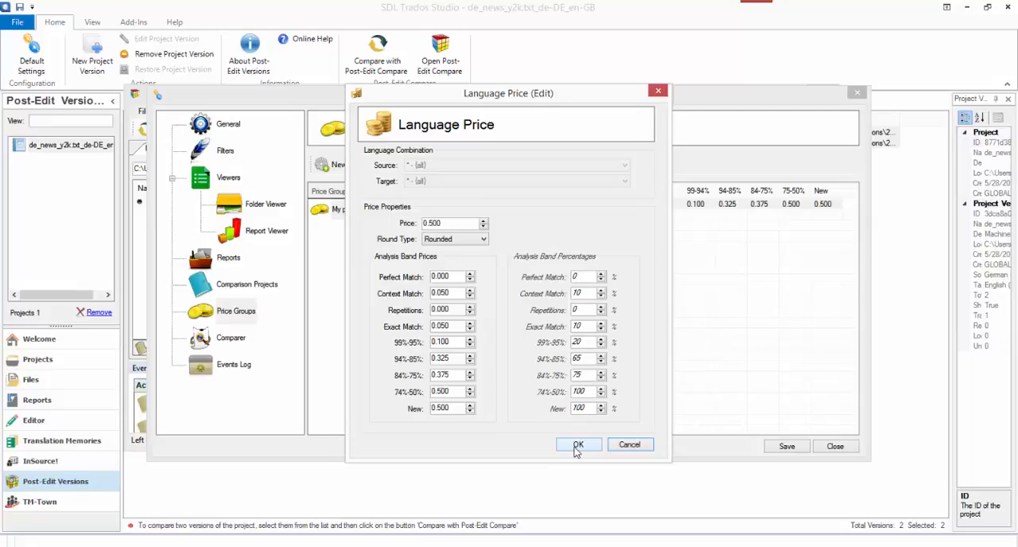
pyautogui.click(578, 444)
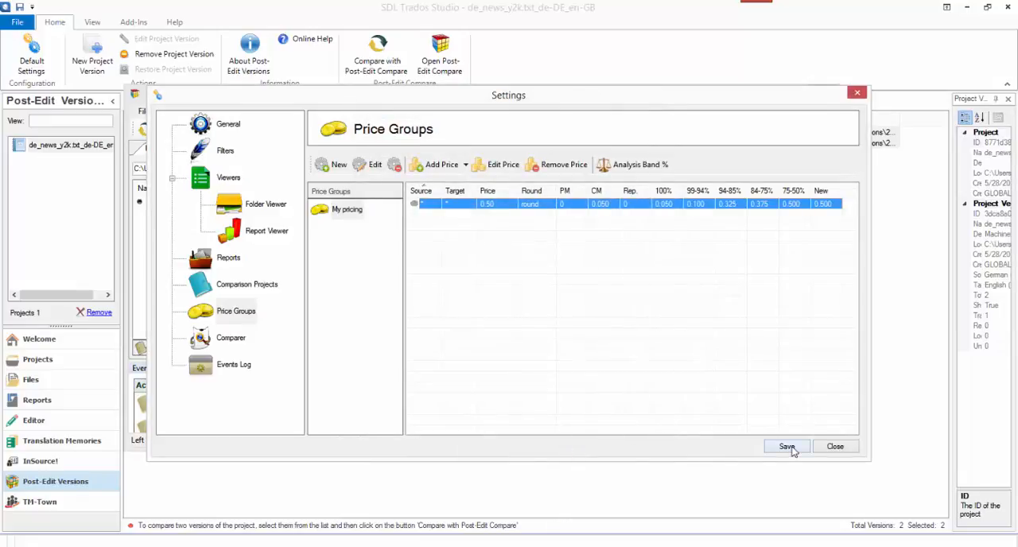
pyautogui.click(786, 446)
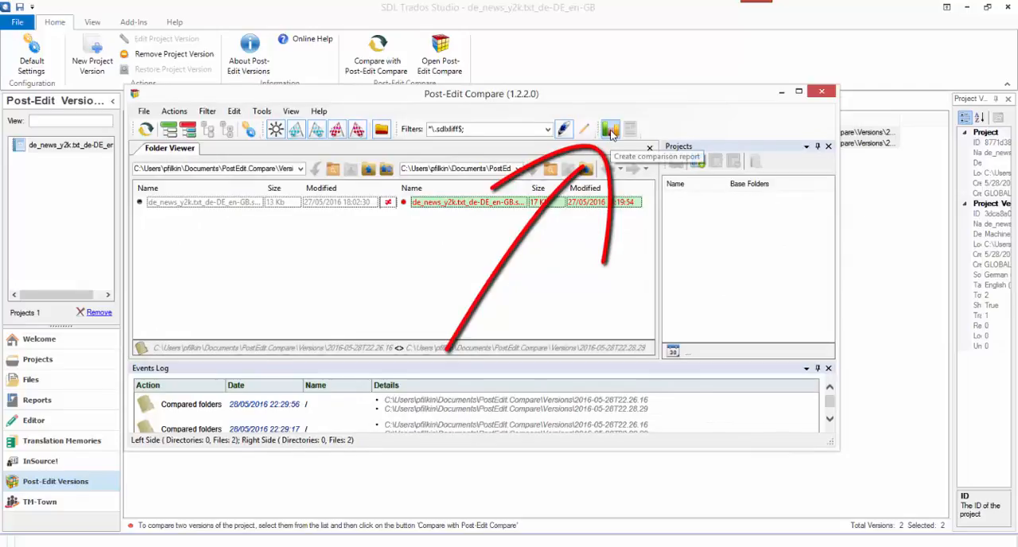
# Generate a My pricing comparison report including the original target segment column.
pyautogui.click(610, 129)
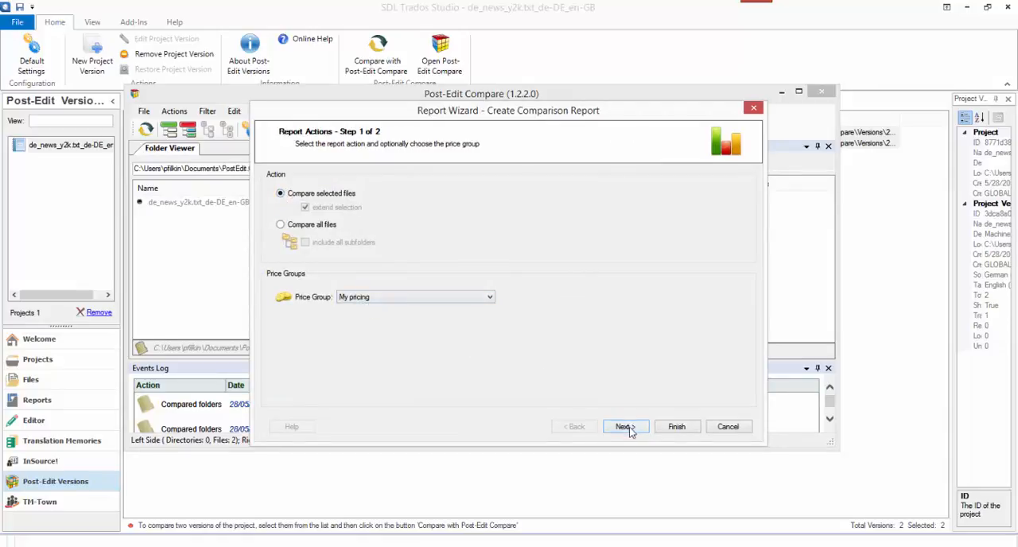
pyautogui.click(625, 427)
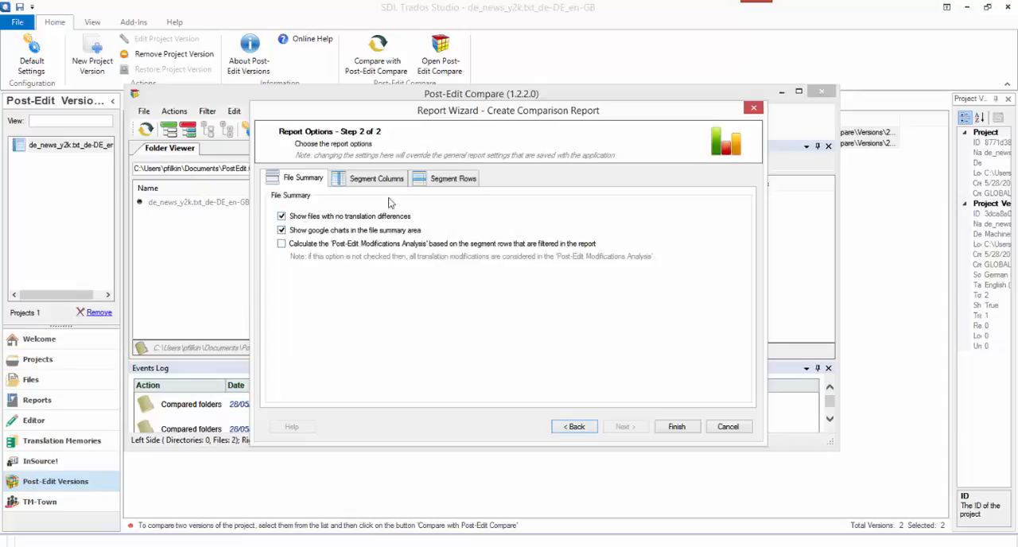
pyautogui.click(376, 177)
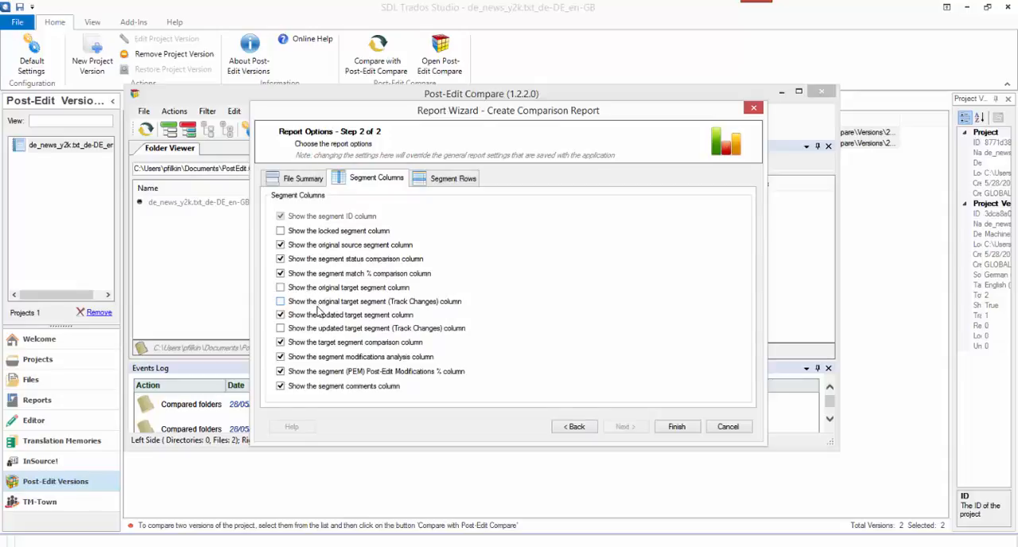
pyautogui.moveTo(334, 302)
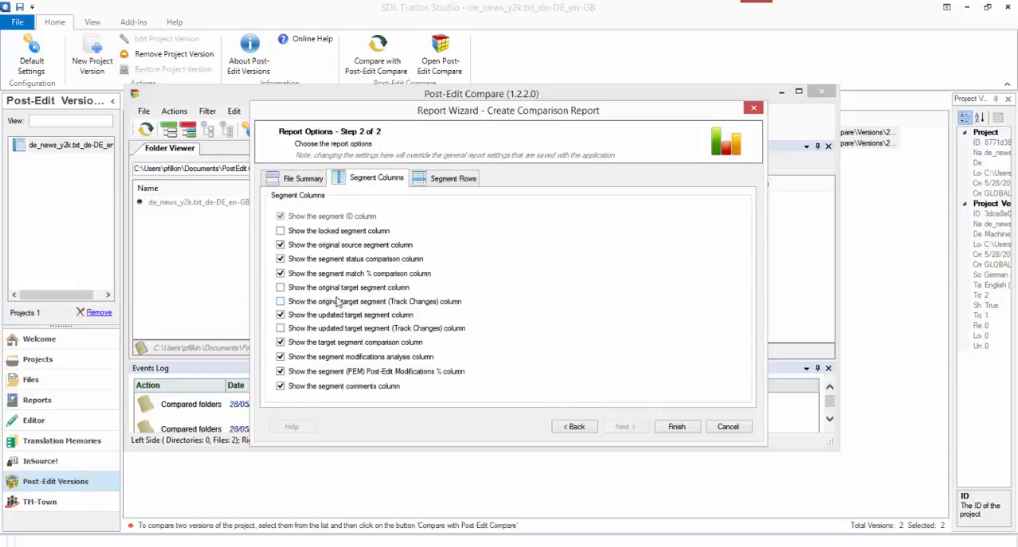
pyautogui.click(281, 287)
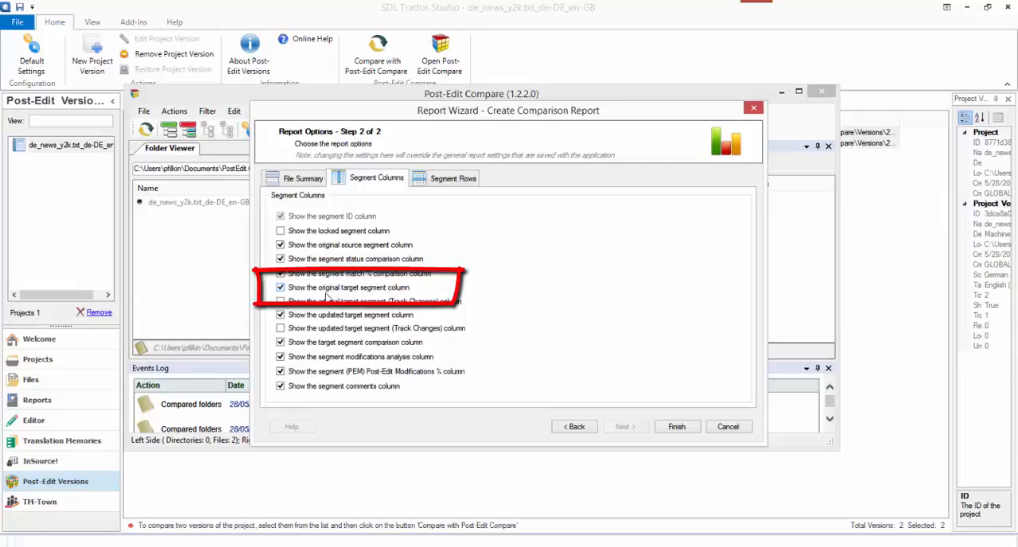
pyautogui.moveTo(372, 295)
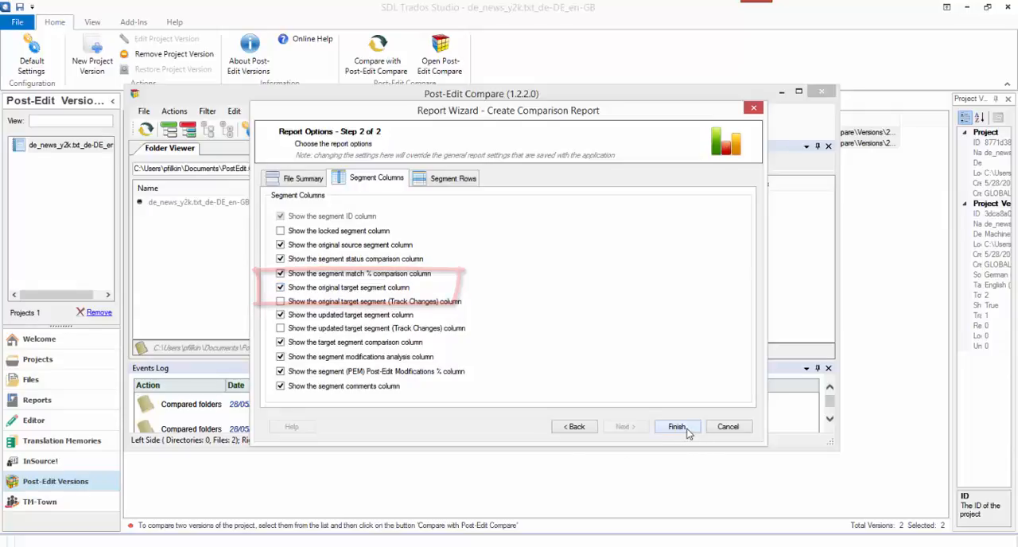
pyautogui.click(676, 427)
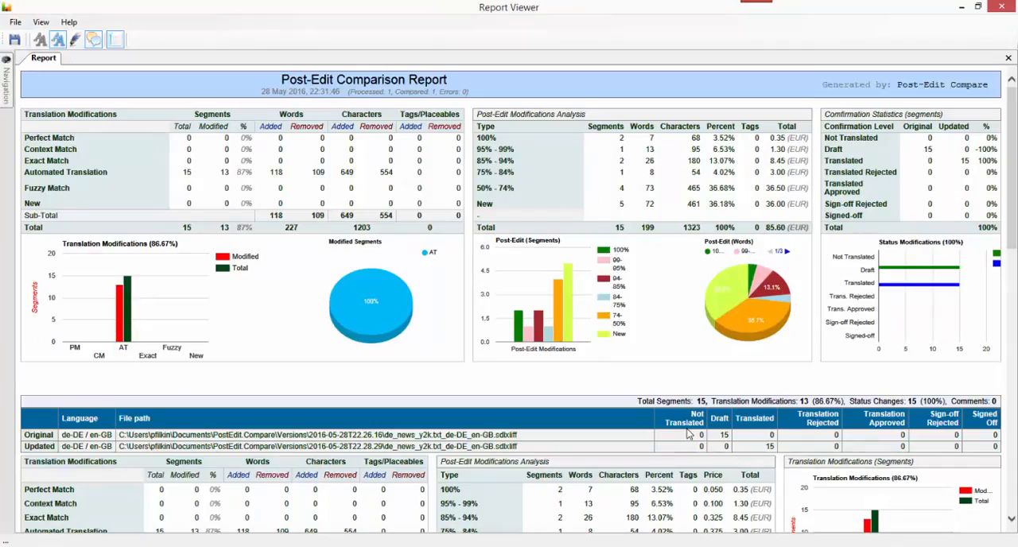
pyautogui.moveTo(358, 290)
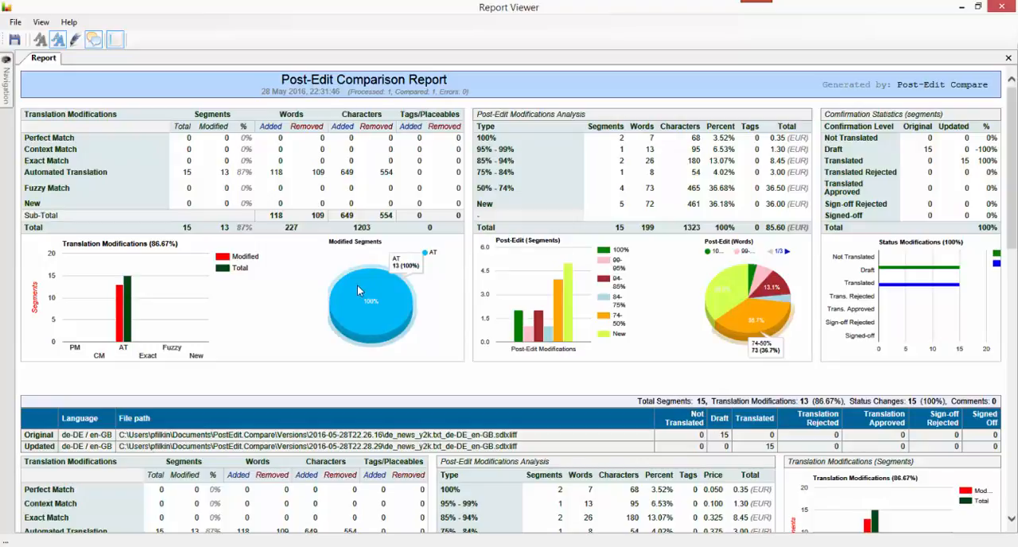
pyautogui.moveTo(368, 324)
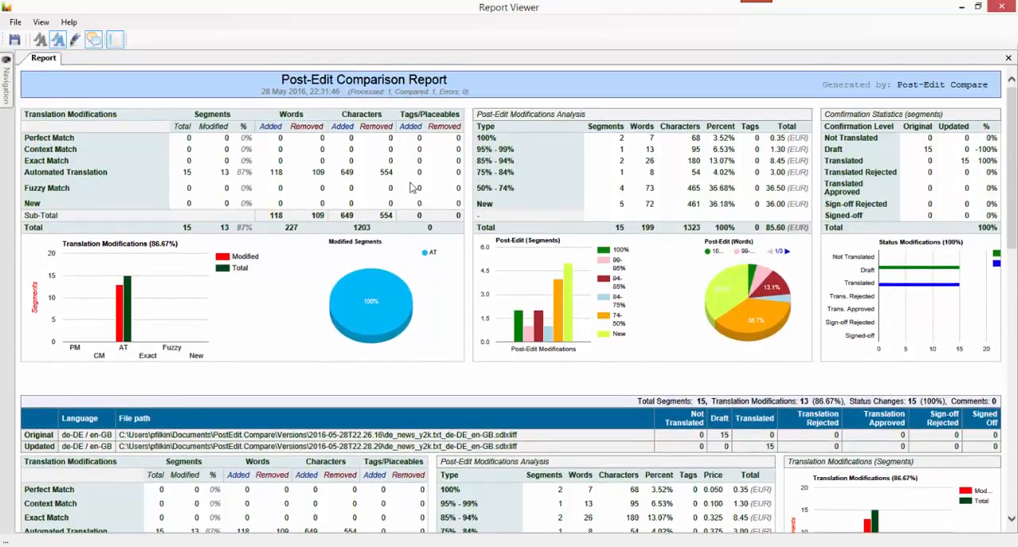
pyautogui.moveTo(233, 215)
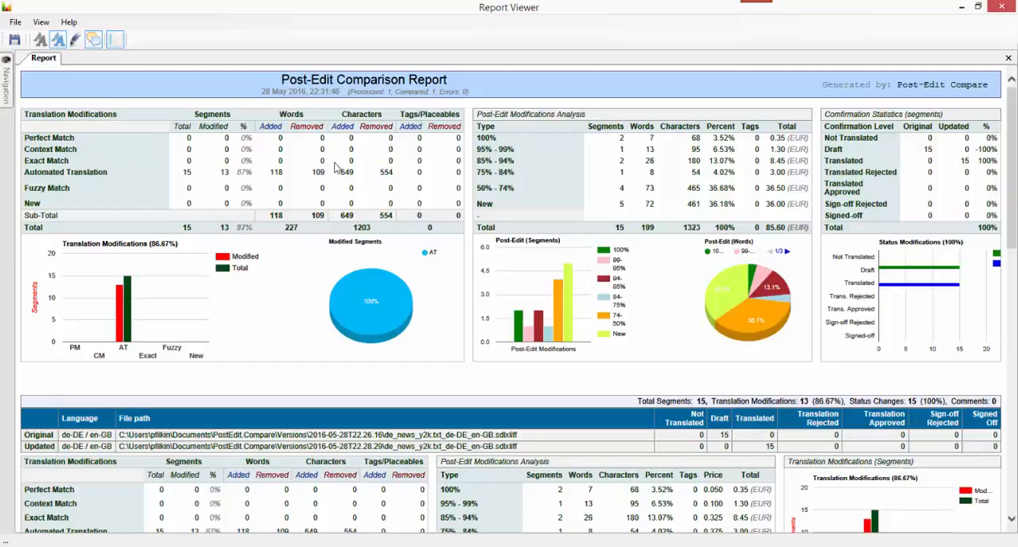
pyautogui.moveTo(569, 129)
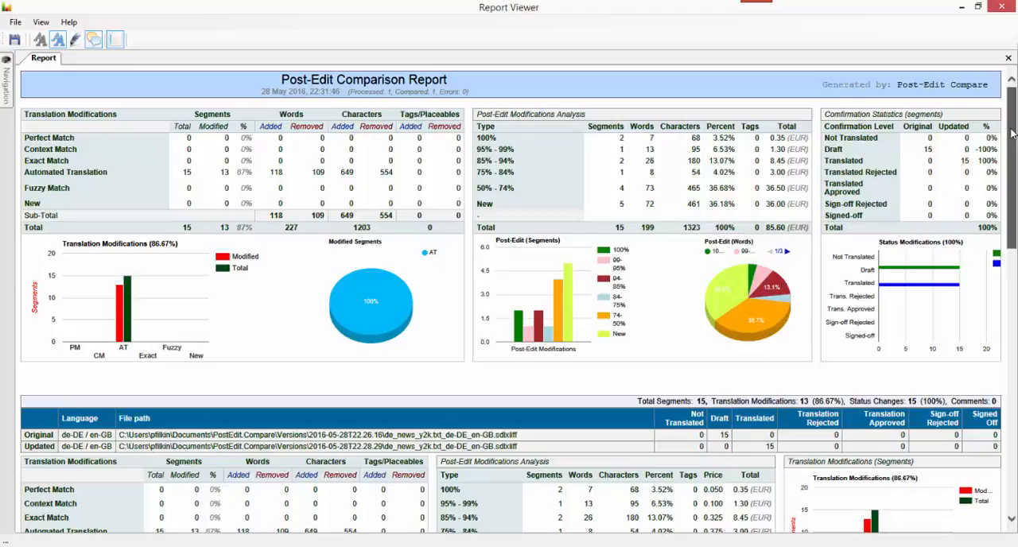
pyautogui.scroll(-3)
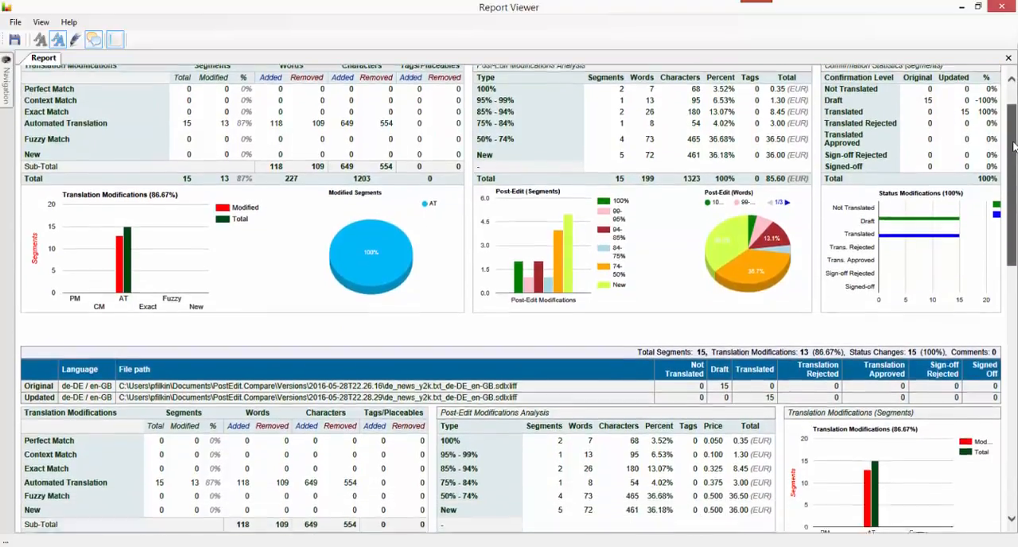
pyautogui.scroll(-3)
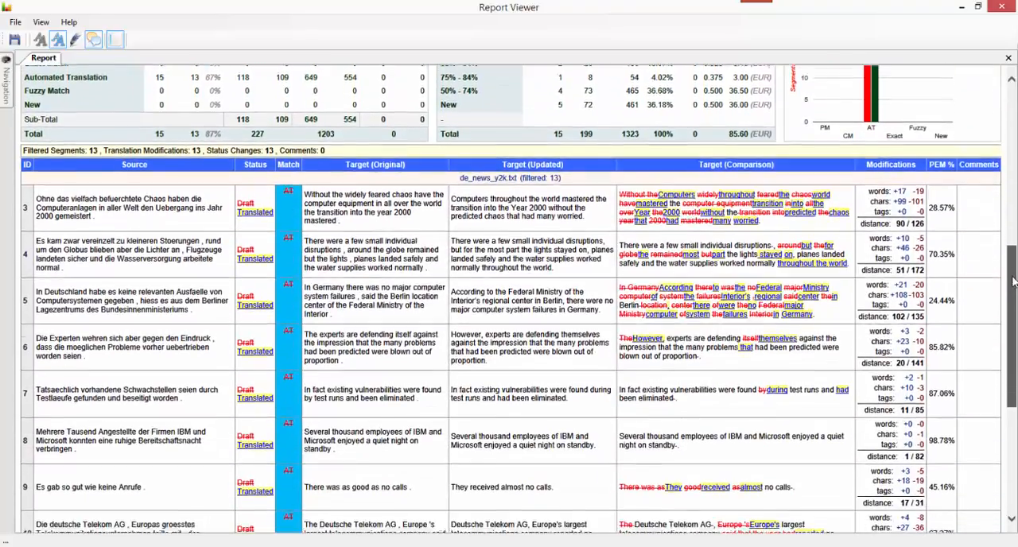
pyautogui.scroll(-3)
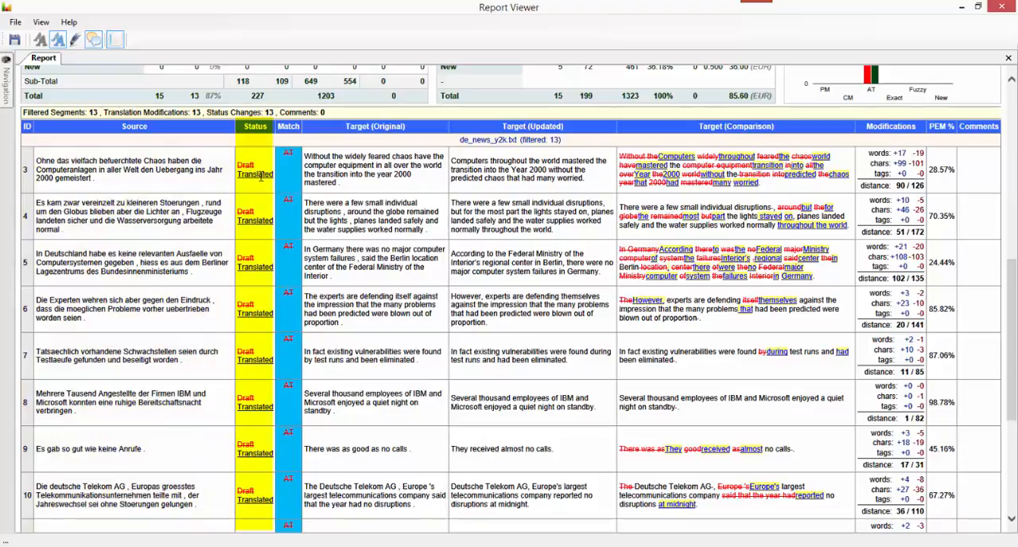
pyautogui.click(288, 126)
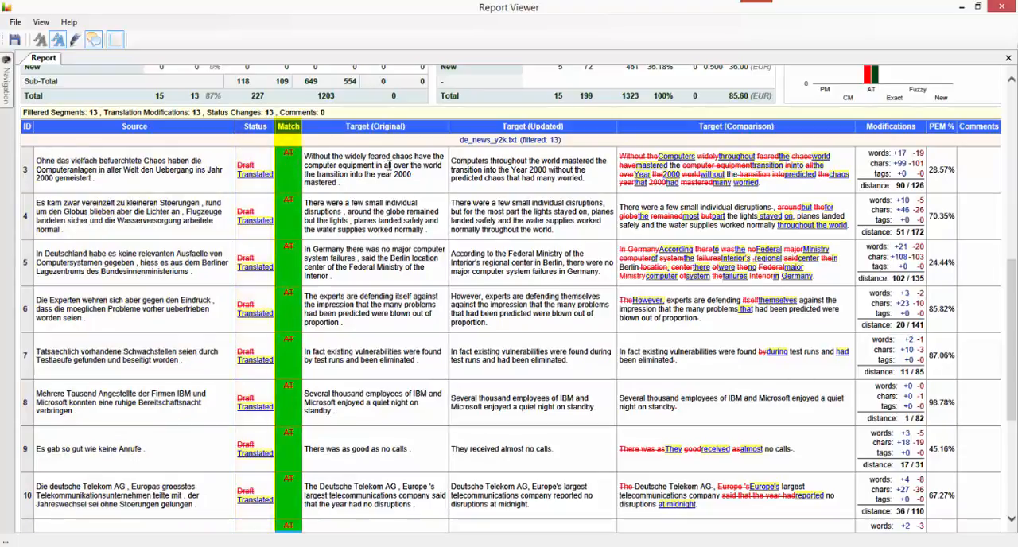
pyautogui.click(375, 126)
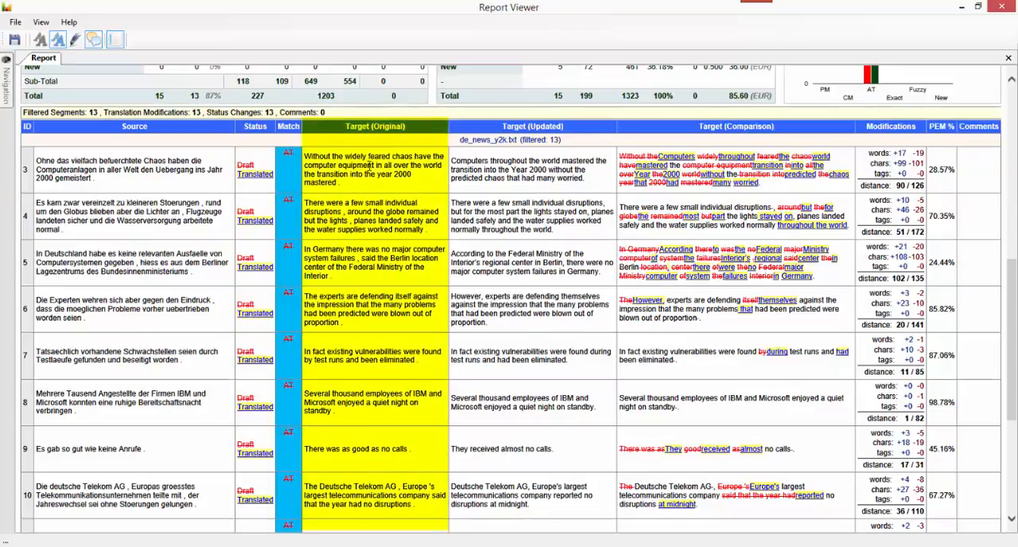
pyautogui.click(532, 127)
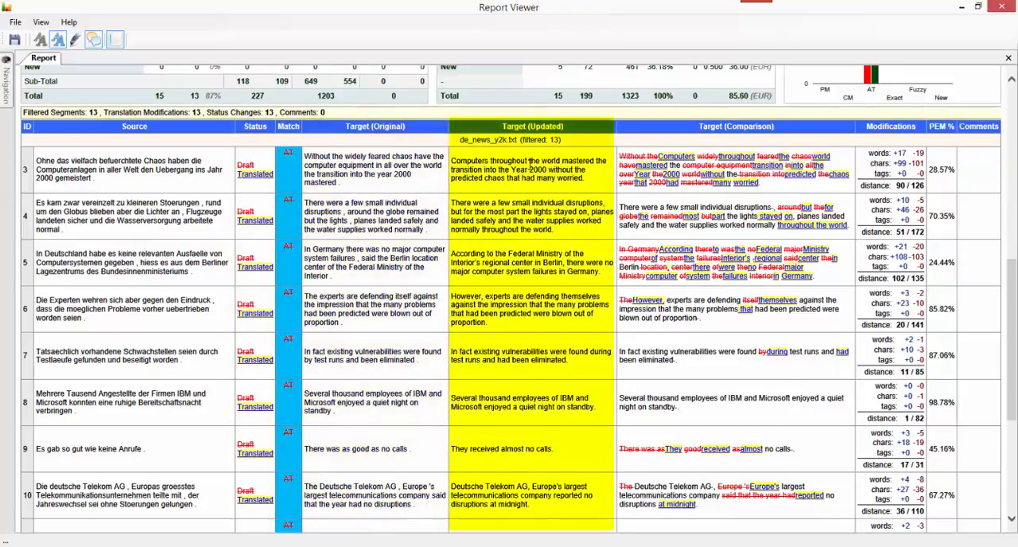
pyautogui.click(734, 126)
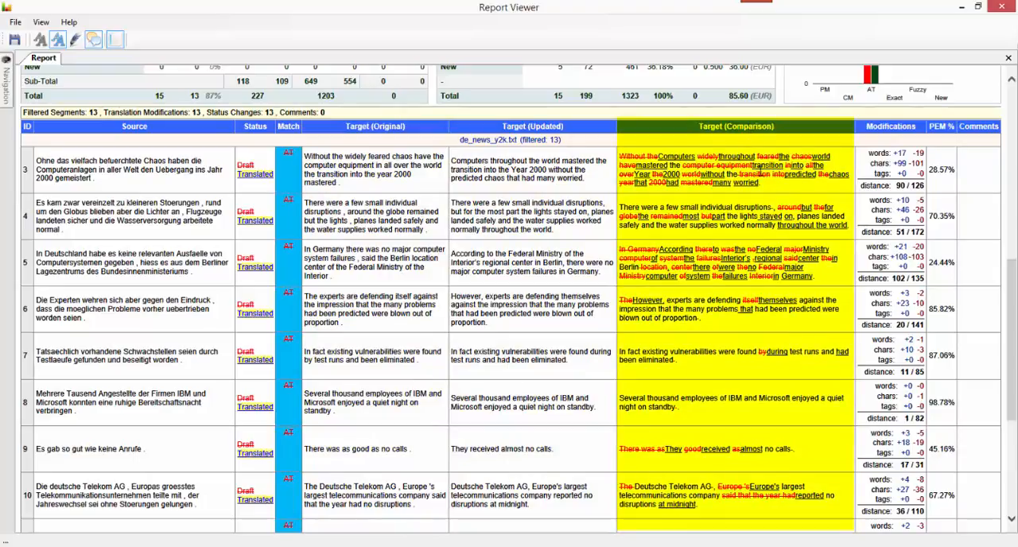
pyautogui.moveTo(763, 197)
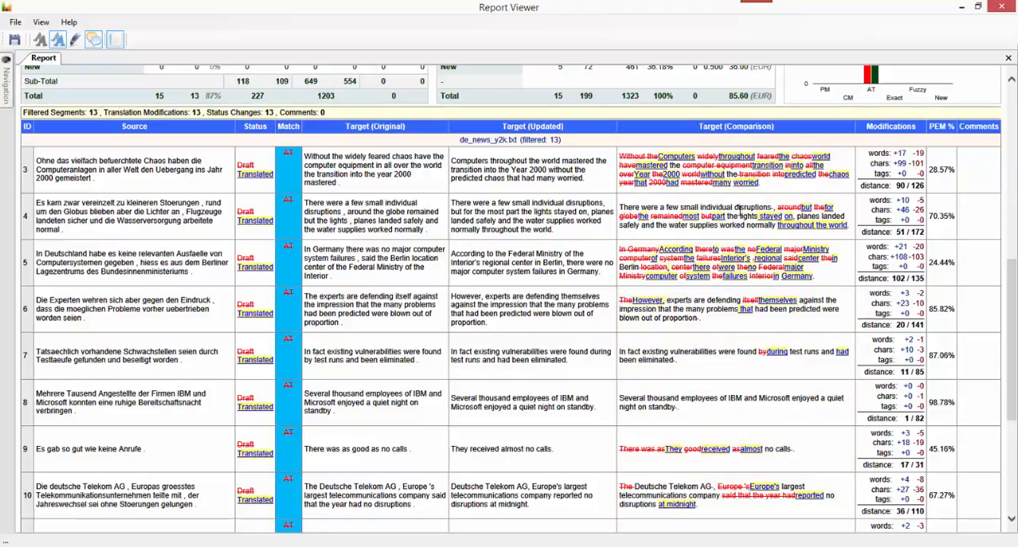
pyautogui.moveTo(767, 237)
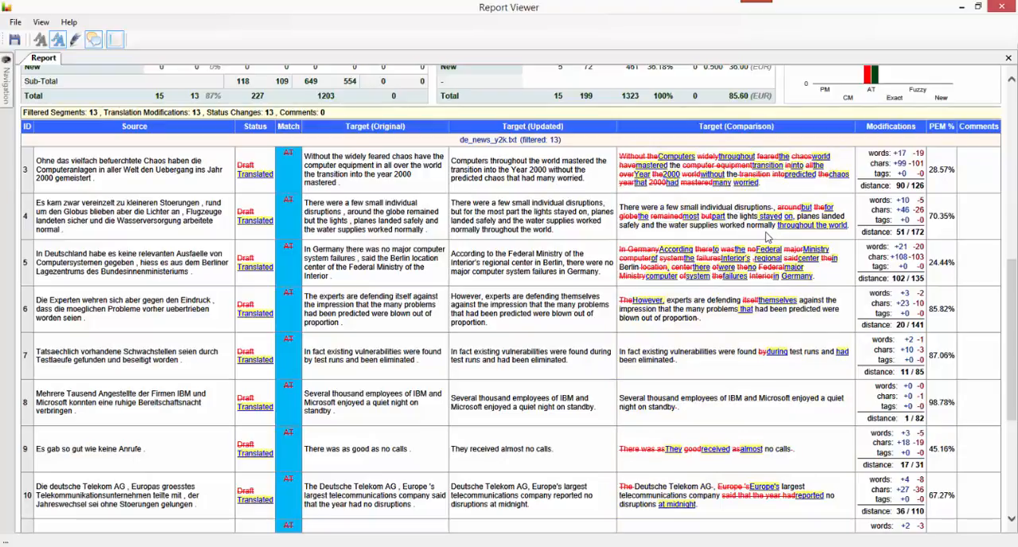
pyautogui.moveTo(284, 227)
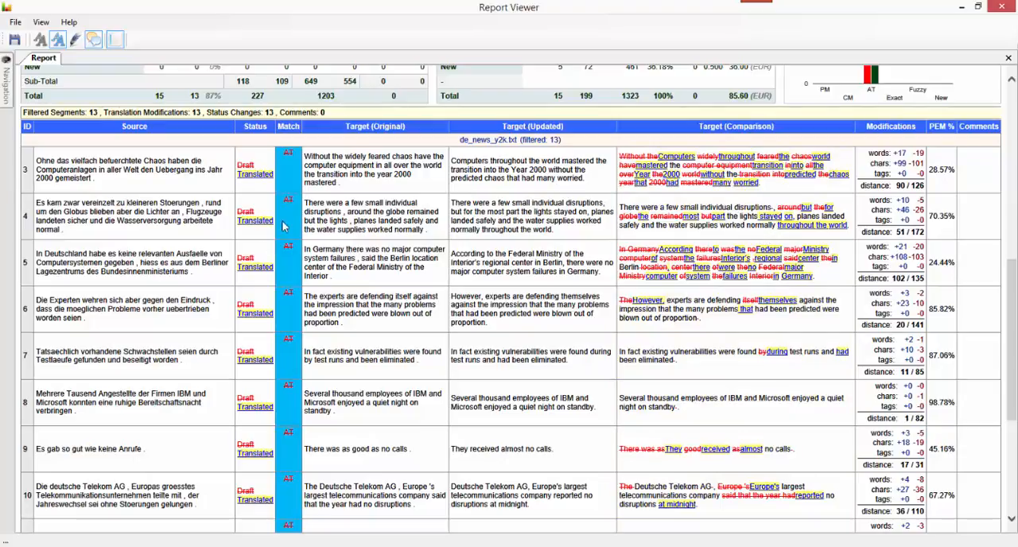
pyautogui.moveTo(168, 198)
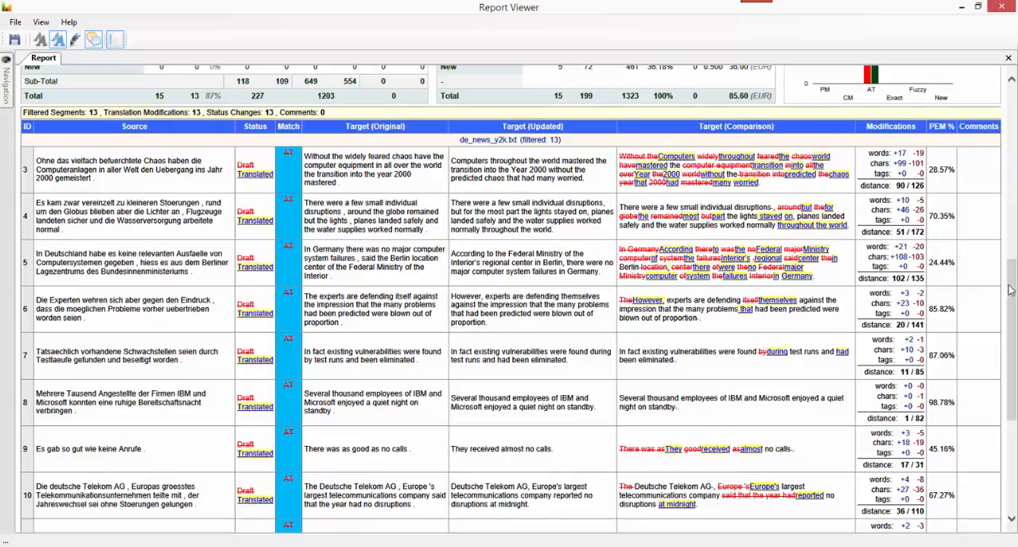
pyautogui.scroll(-3)
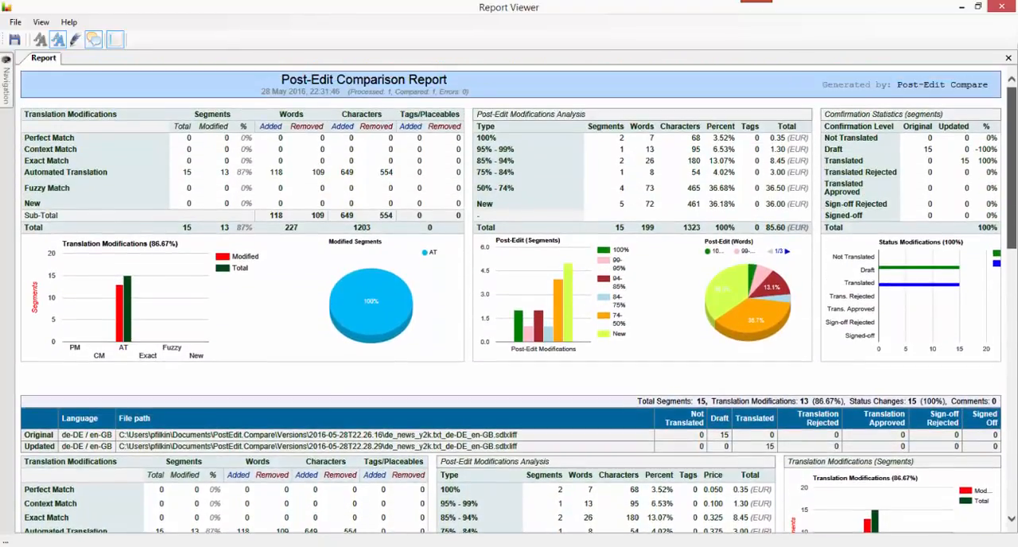
pyautogui.moveTo(69, 21)
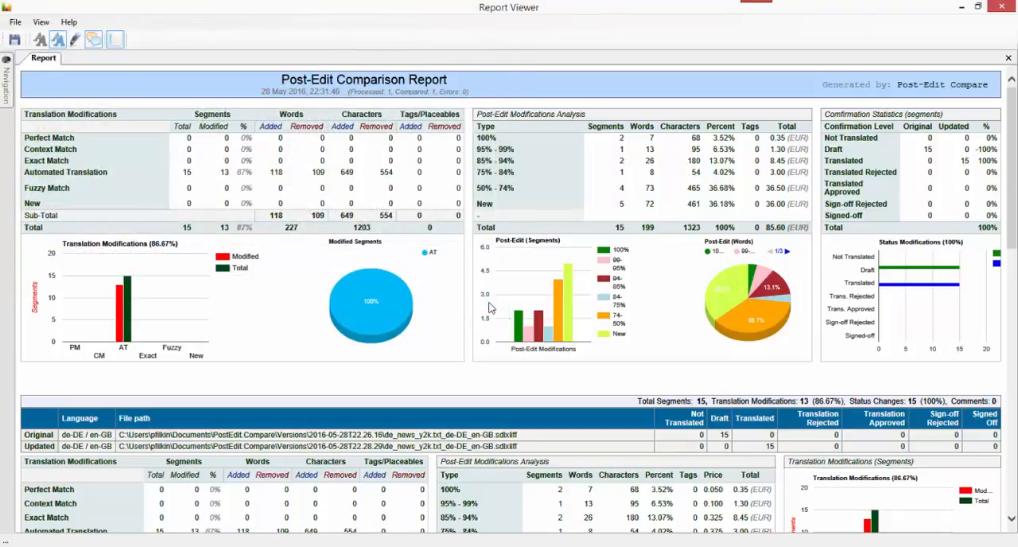
pyautogui.moveTo(495, 299)
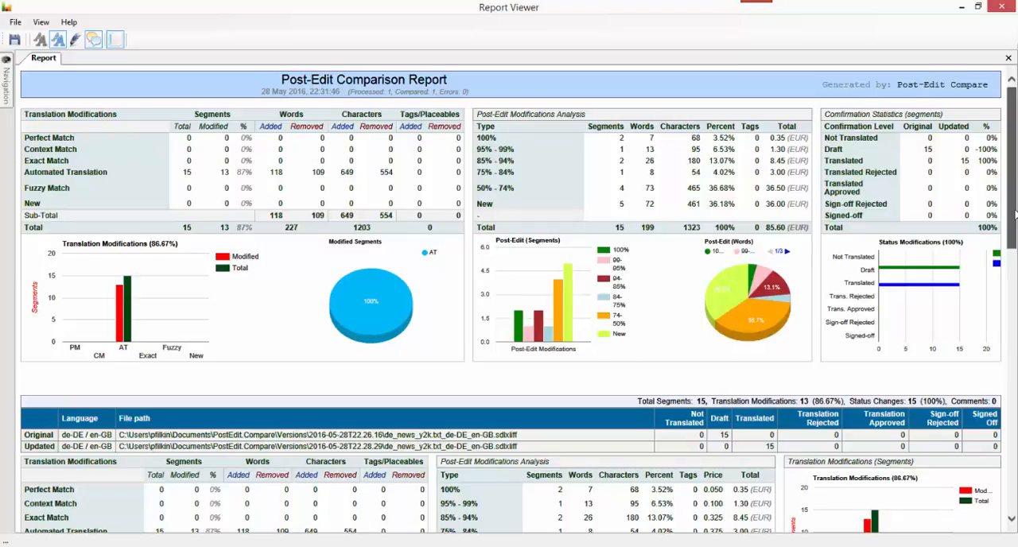
pyautogui.scroll(-3)
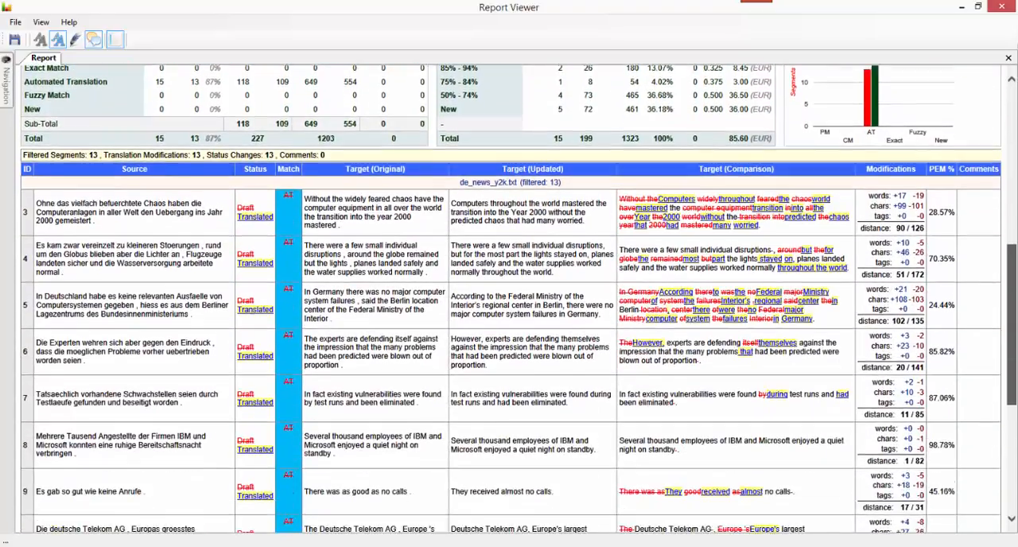